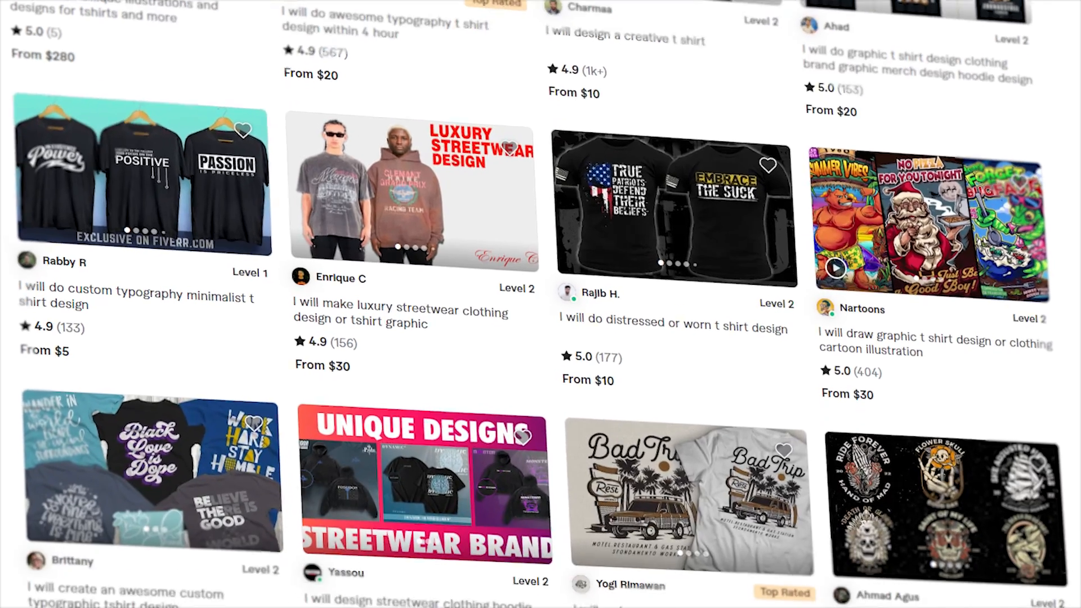
Ask ChatGPT for 10 vintage skull t-shirt design prompts and read through the numbered reply.
scroll(down, 3)
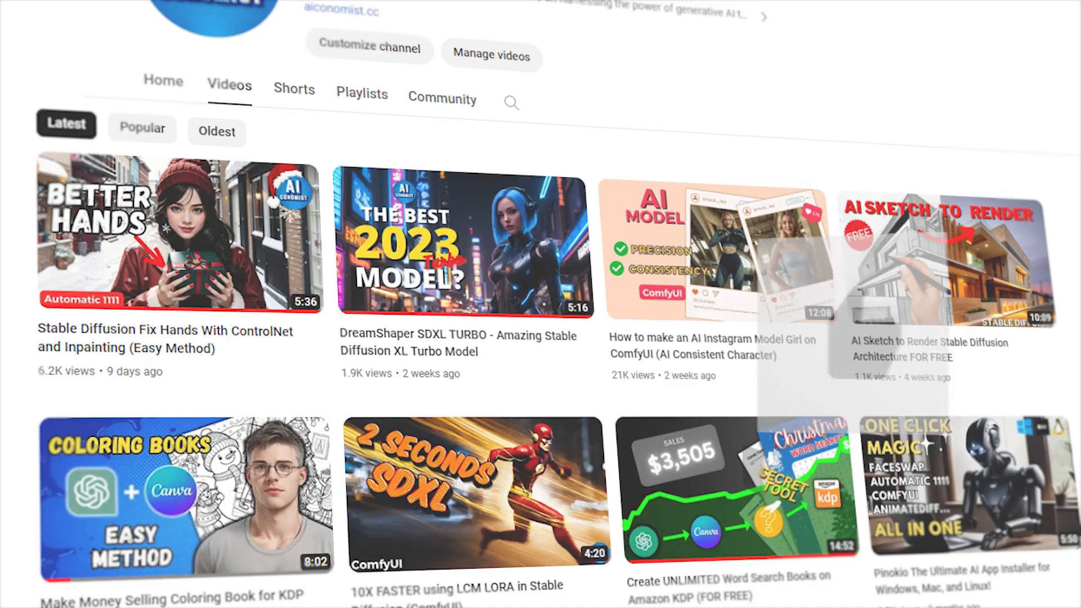
scroll(down, 3)
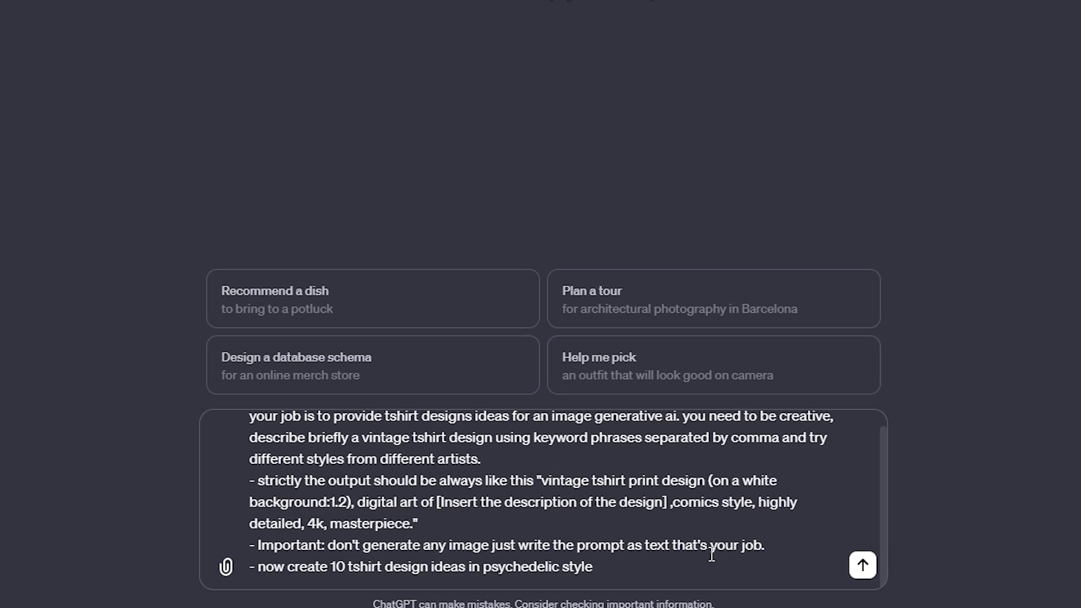
click(861, 565)
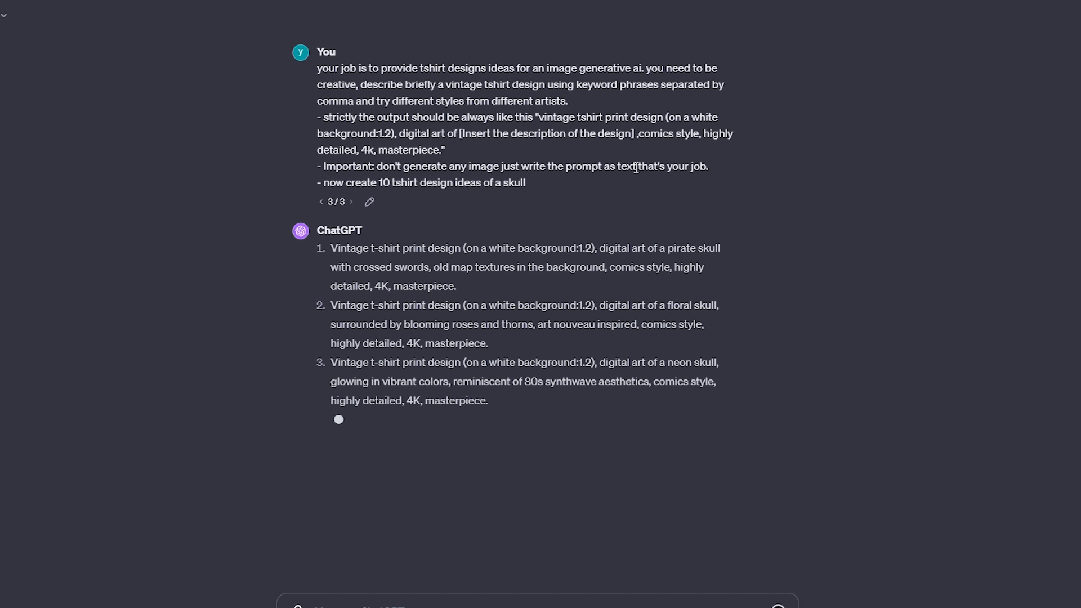
scroll(down, 3)
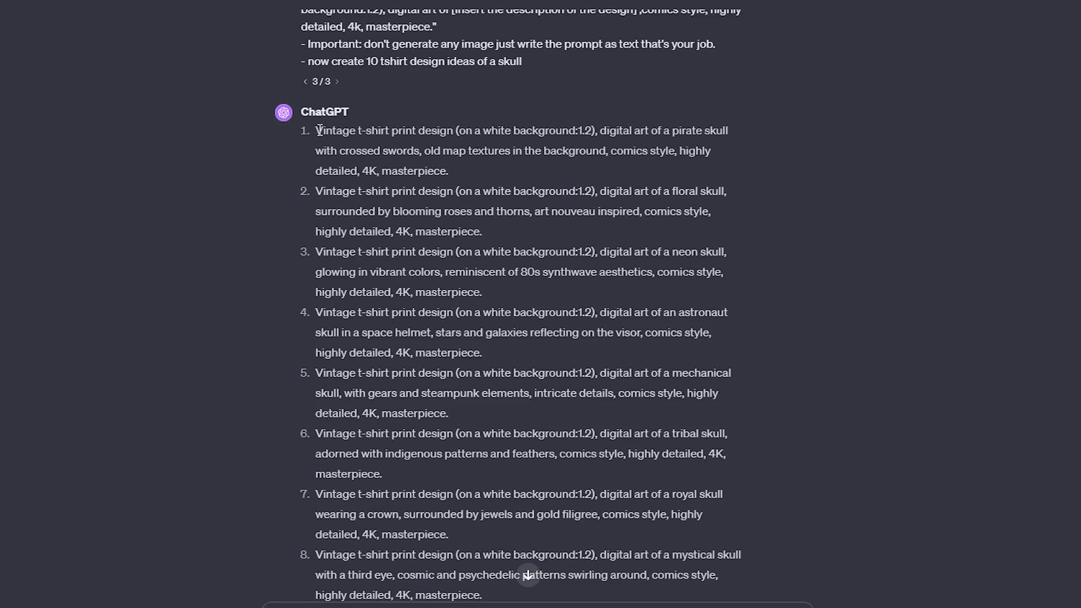
scroll(down, 3)
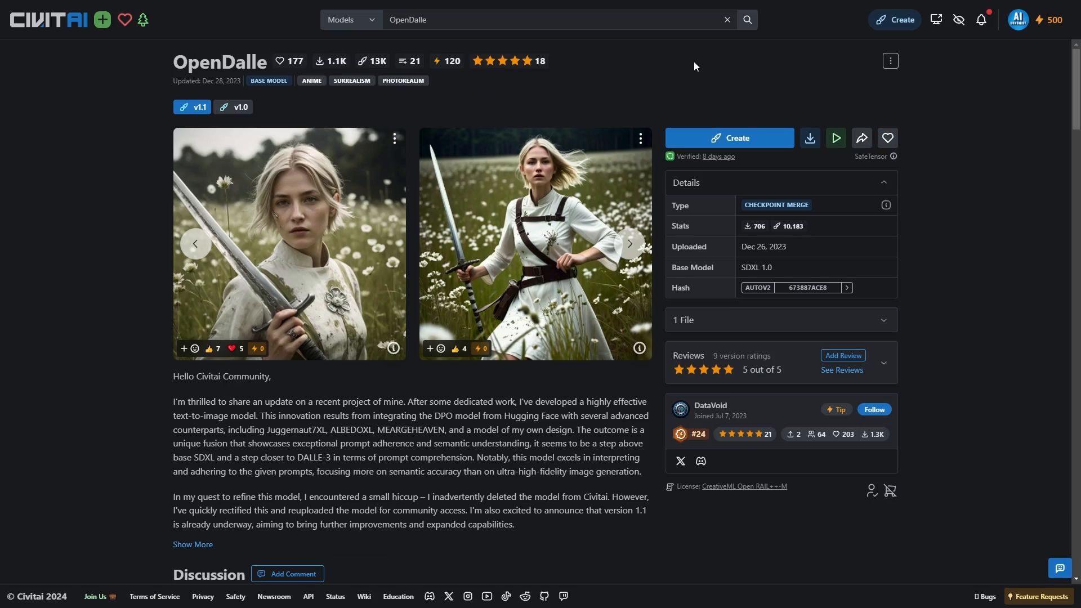
mouse_move(830, 111)
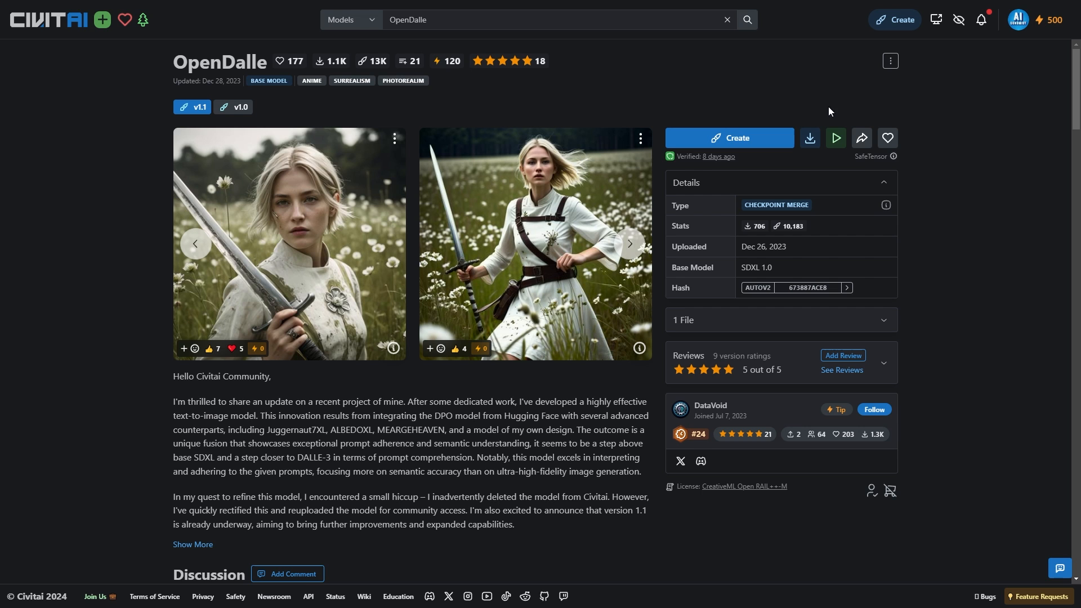
mouse_move(810, 138)
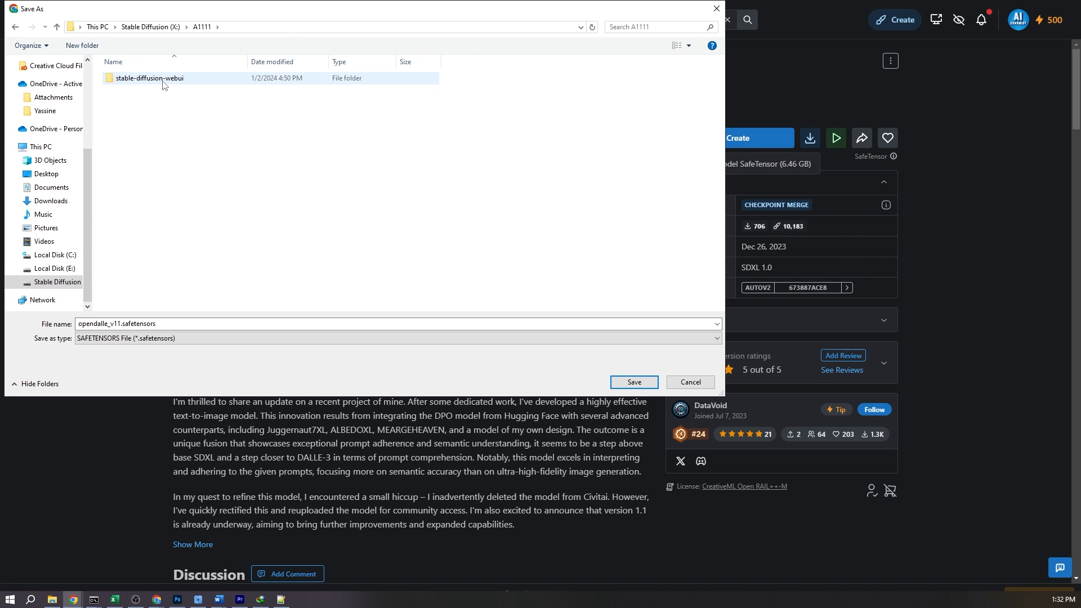
Save the OpenDalle v1.1 file into stable-diffusion-webui > models > Stable-diffusion.
double_click(148, 78)
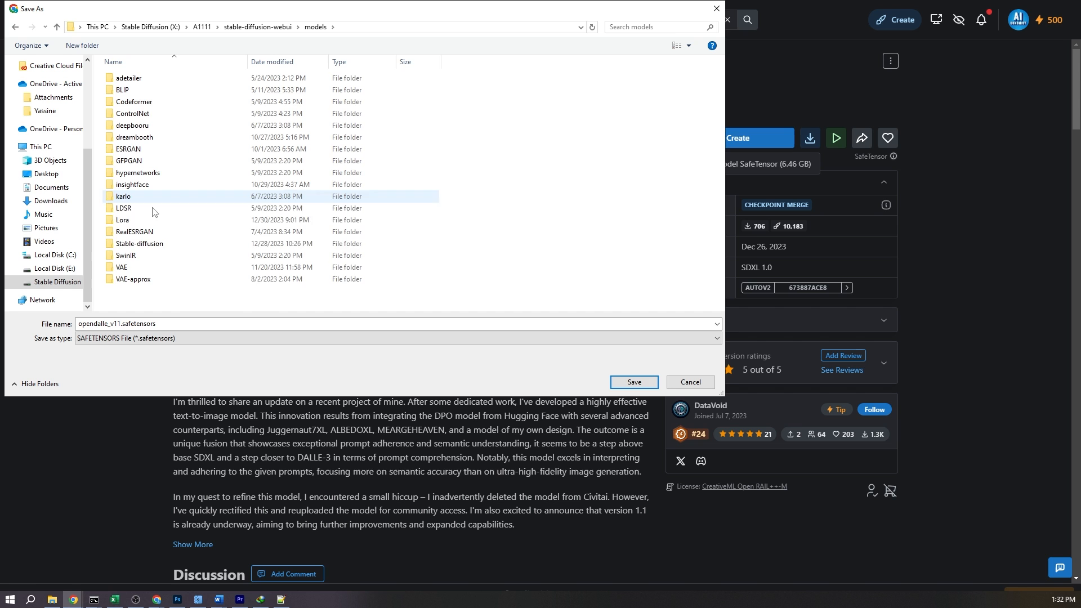
double_click(140, 244)
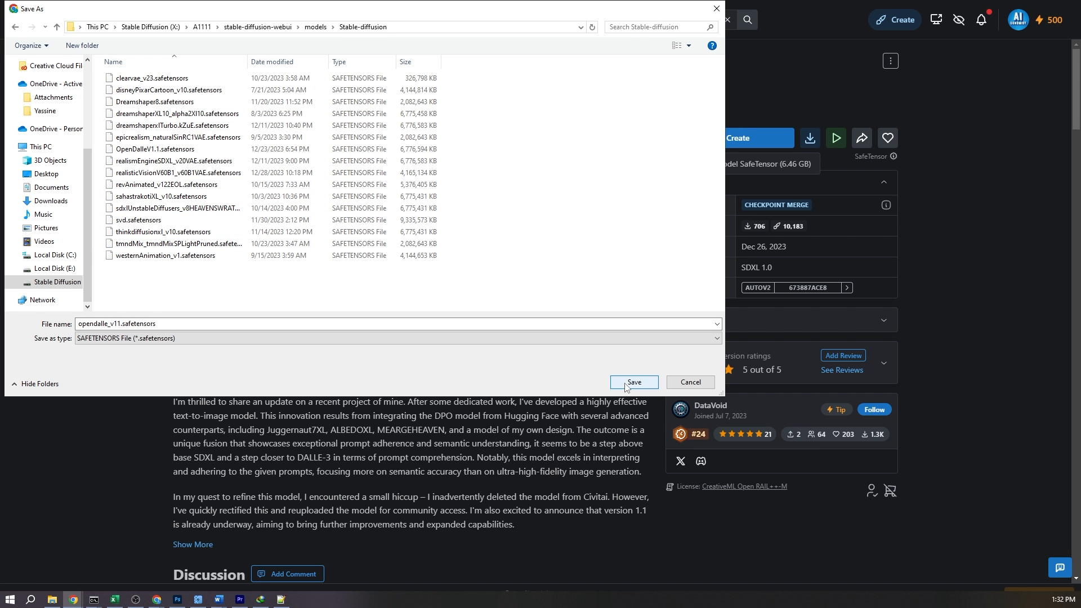
click(633, 382)
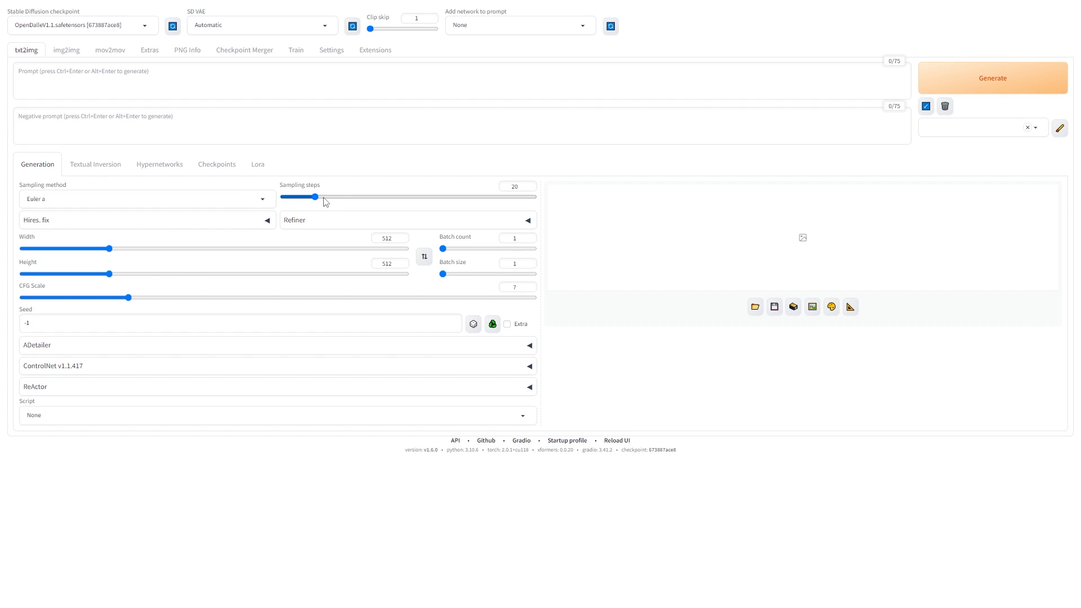
Generate at 30 steps with the 'Prompts from file or textbox' script and 'watermarks' as negative prompt.
drag(314, 196, 334, 196)
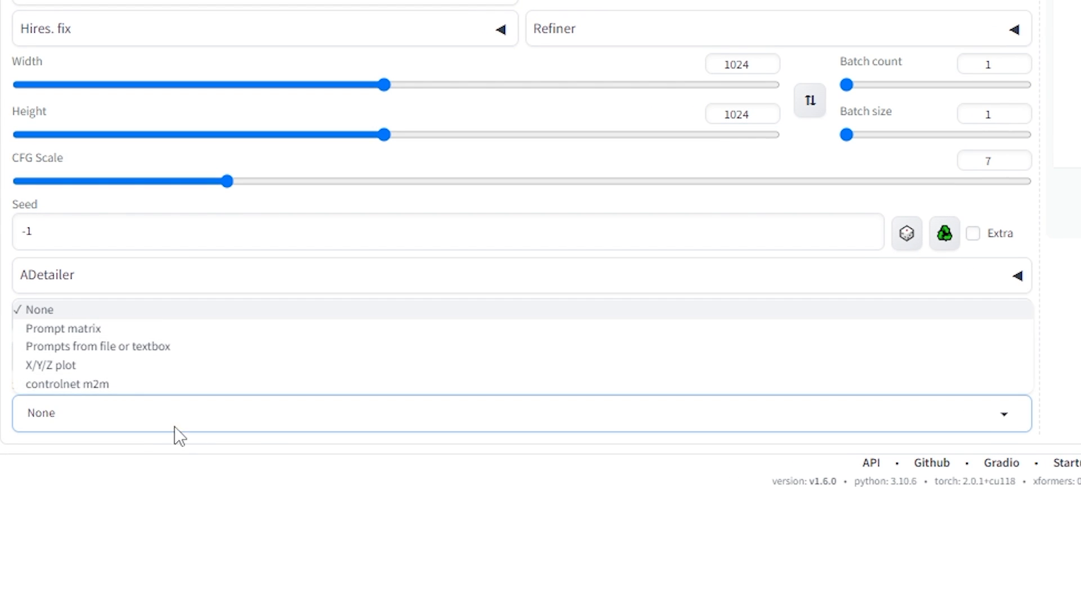
click(94, 346)
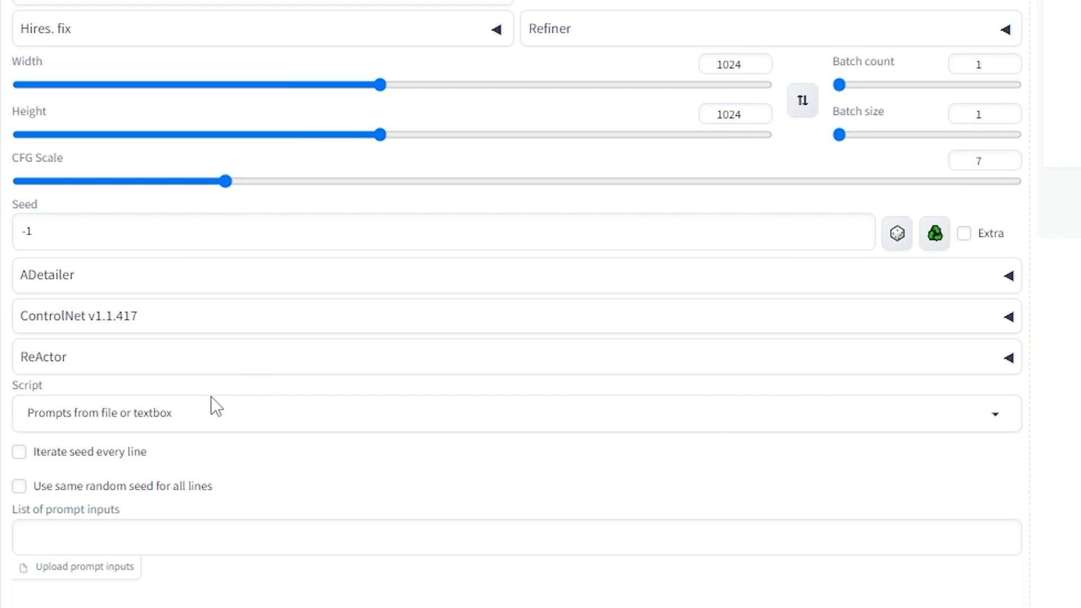
right_click(517, 489)
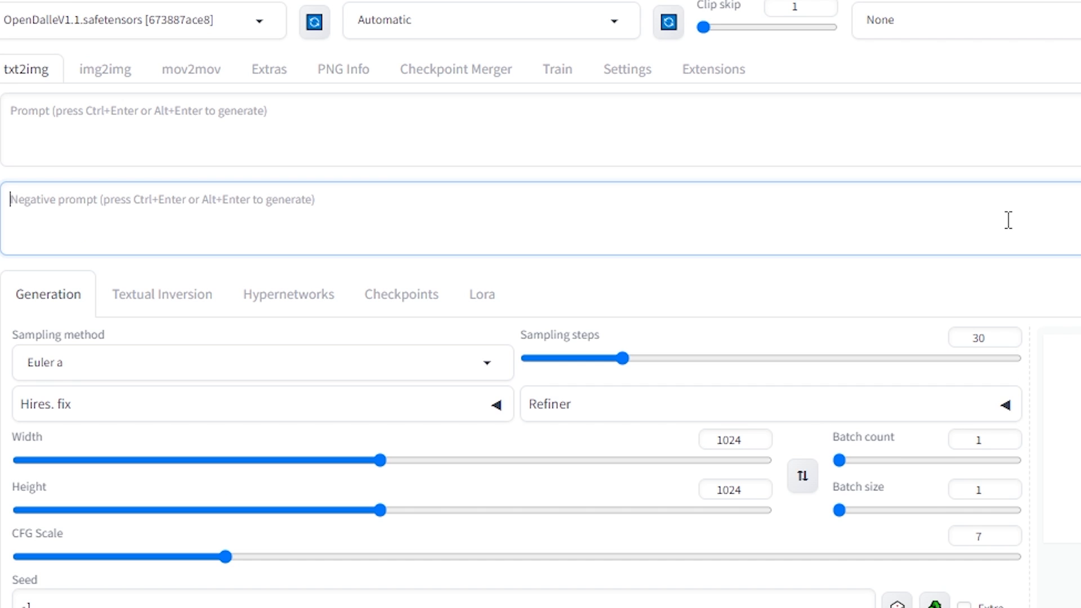
text(watermark)
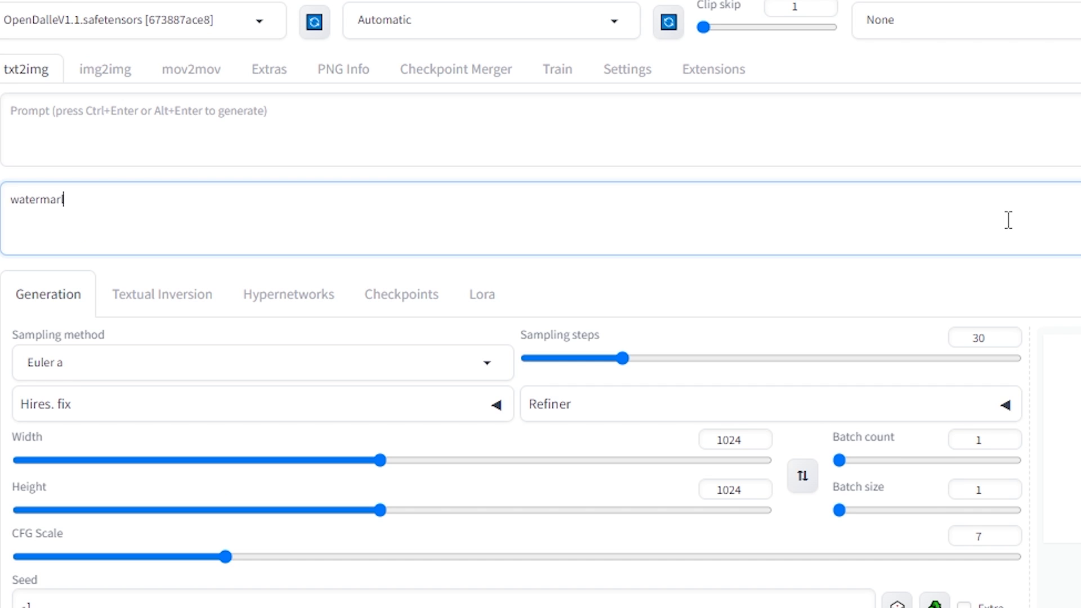
text(ks)
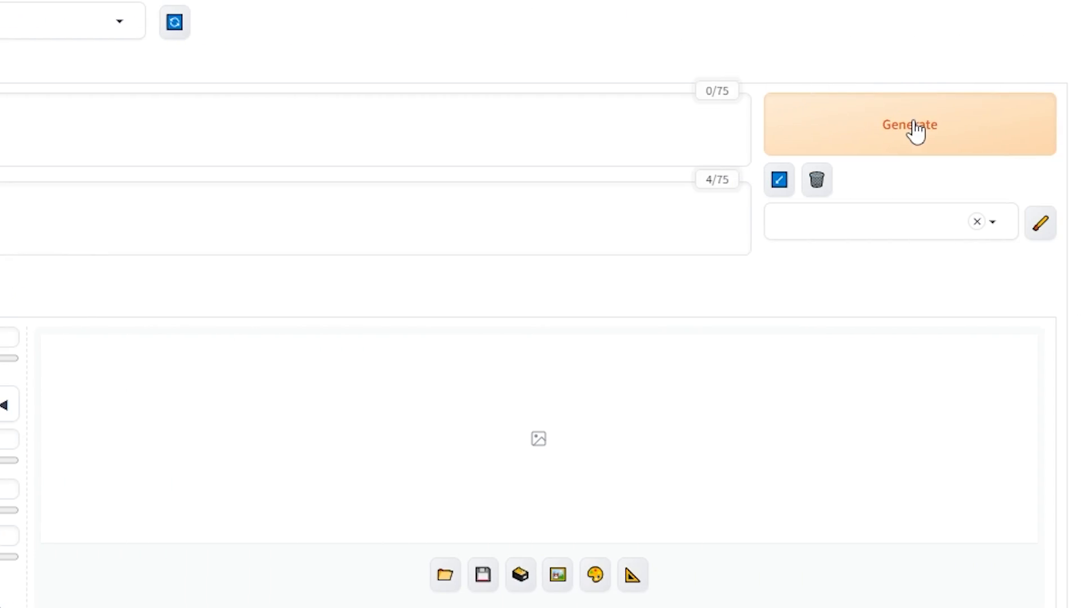
click(909, 126)
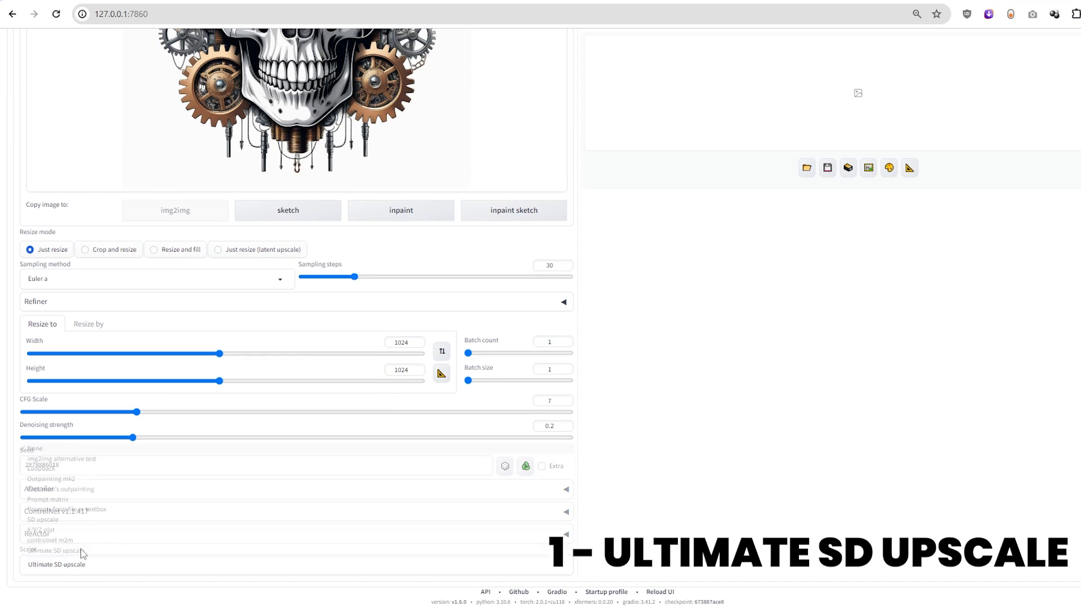
Scroll down to the Ultimate SD upscale script settings in img2img.
scroll(down, 3)
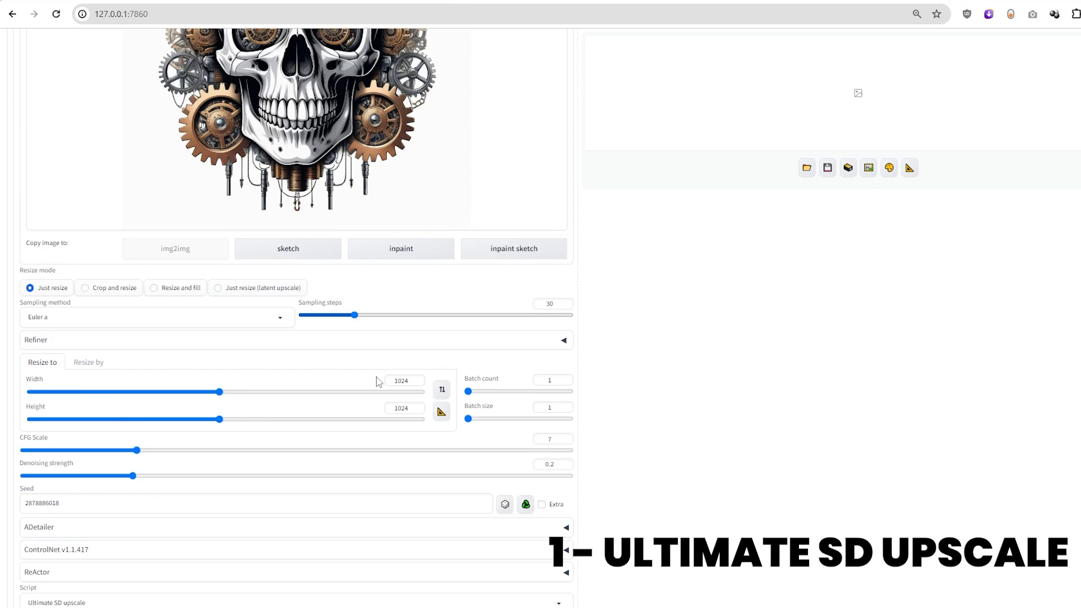
scroll(down, 3)
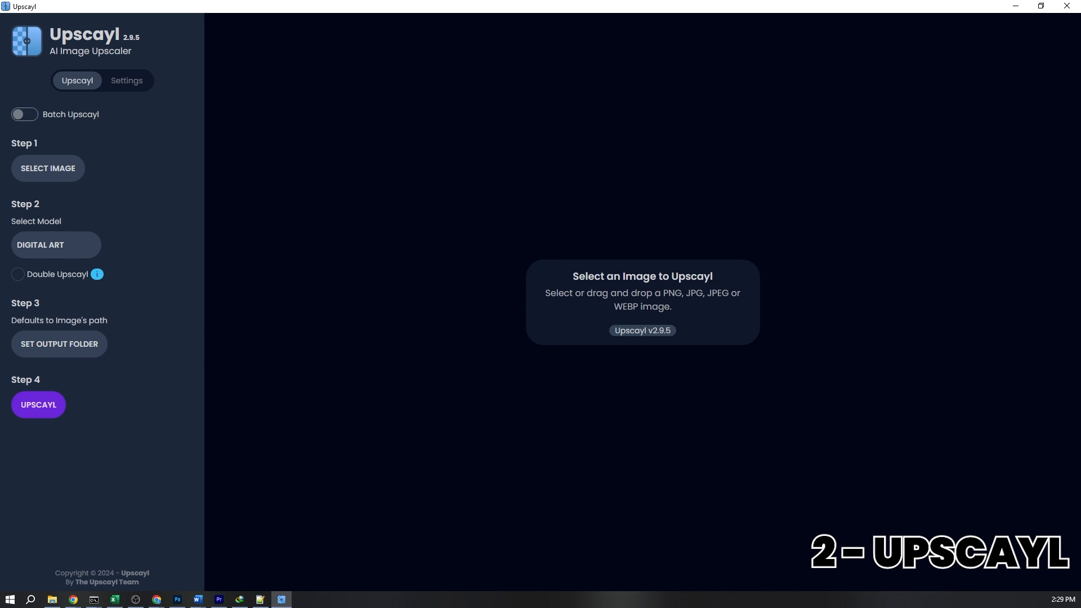
Upscale the mushroom landscape from 1024 to 4096 px and slide the before/after comparison.
click(48, 168)
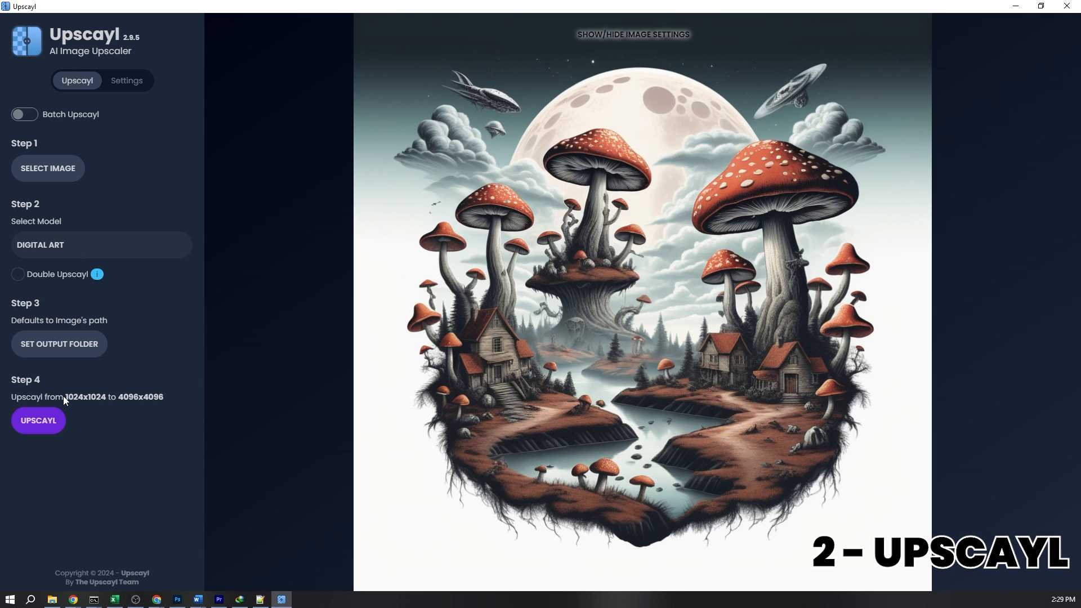
click(38, 421)
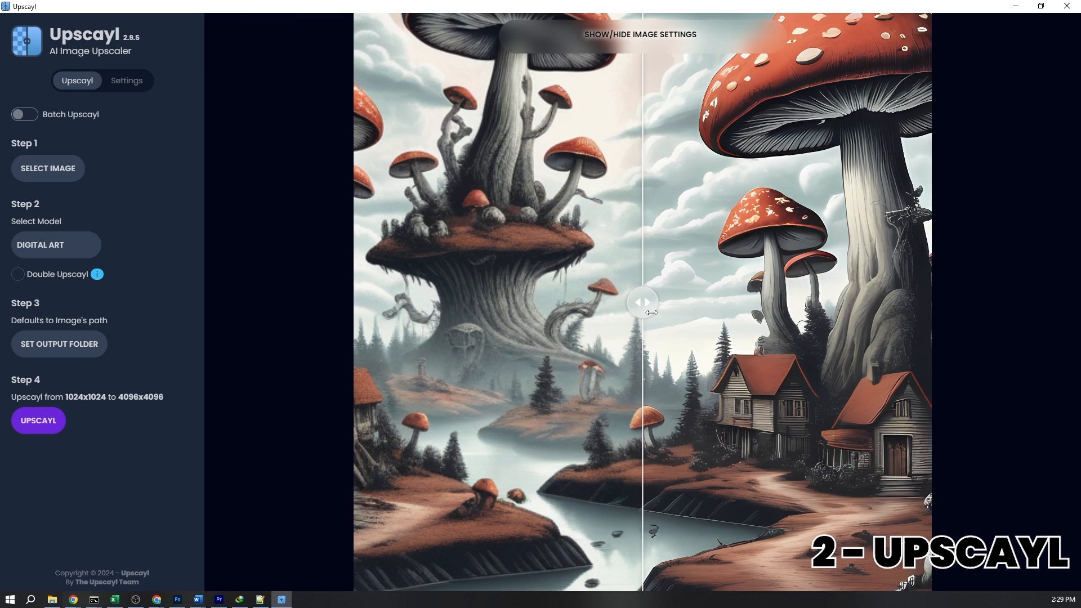
drag(641, 303, 887, 302)
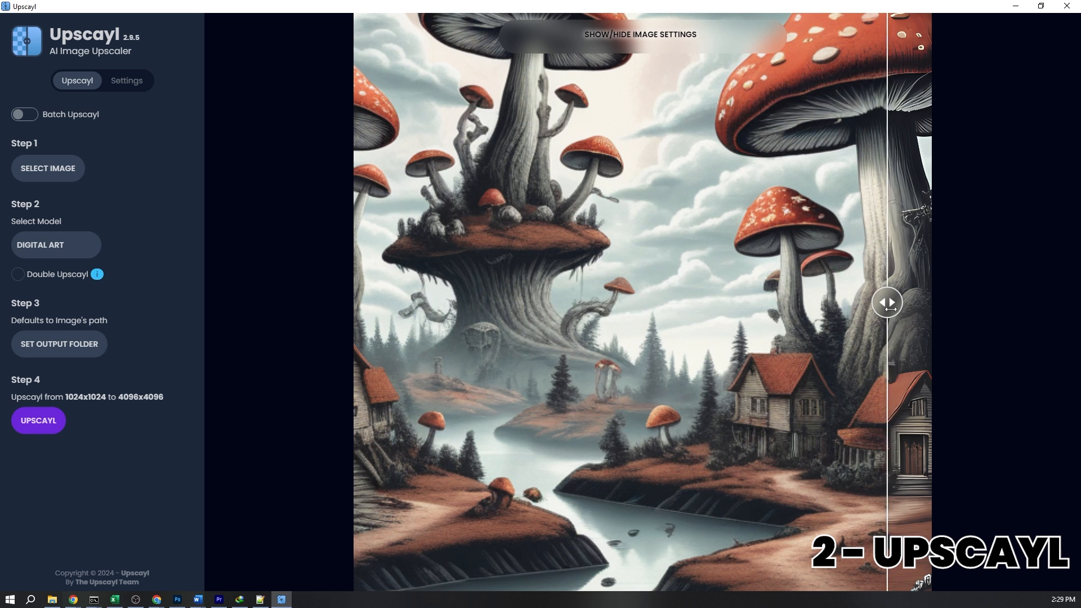
drag(888, 301, 391, 302)
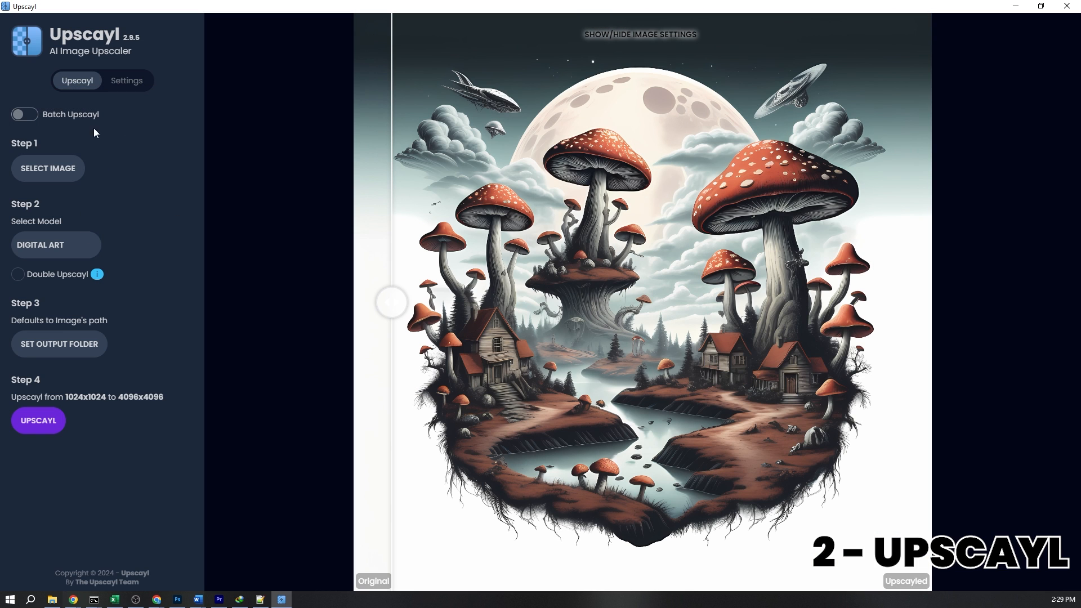
Switch to single-image mode and compare the flaming hot-rod's original and upscaled halves.
click(24, 114)
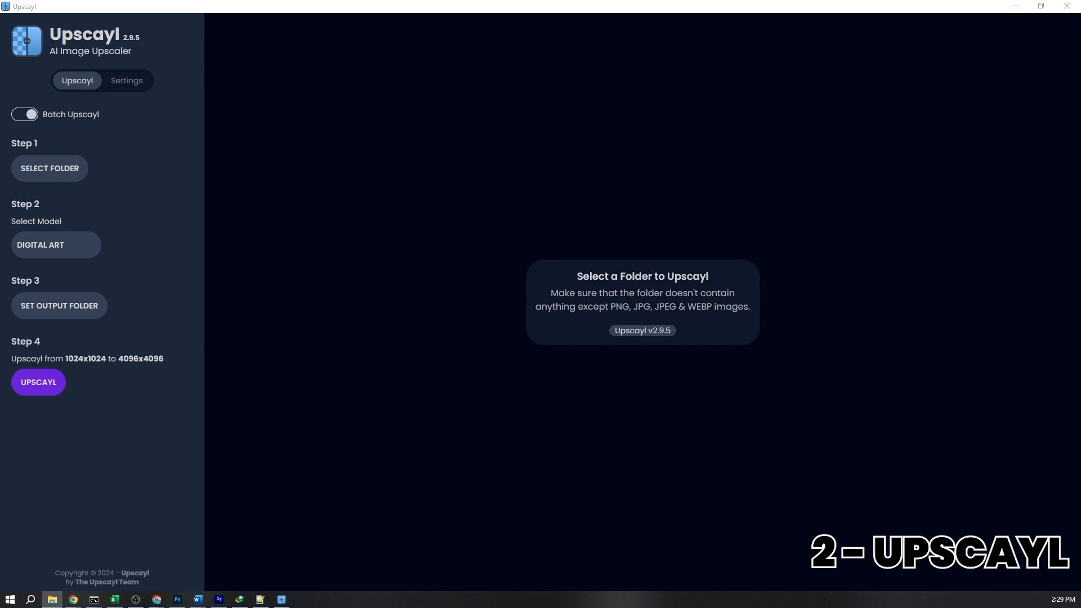
click(25, 115)
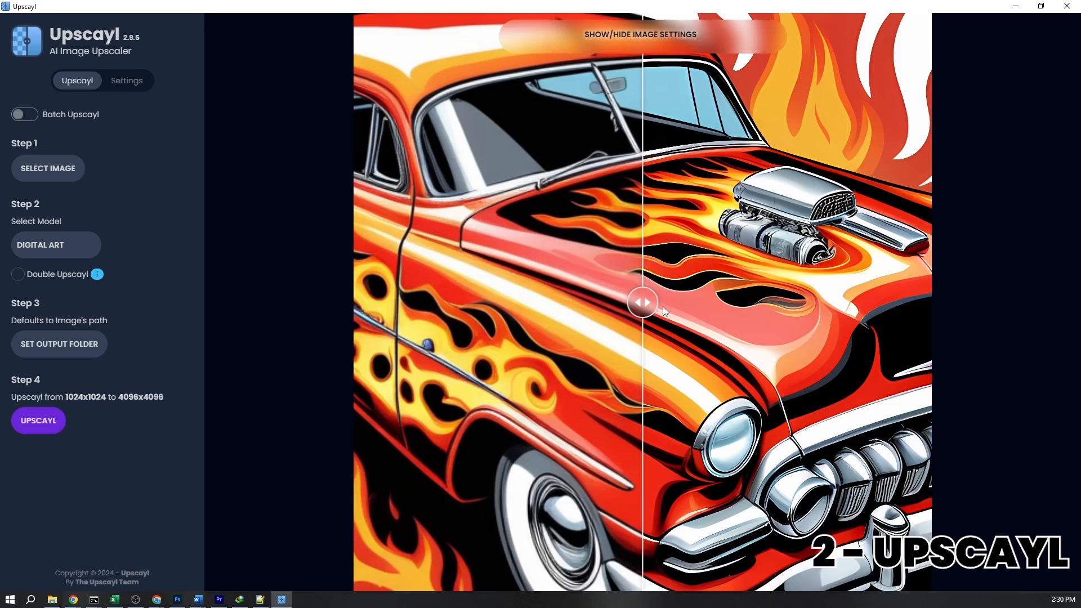
drag(643, 302, 750, 302)
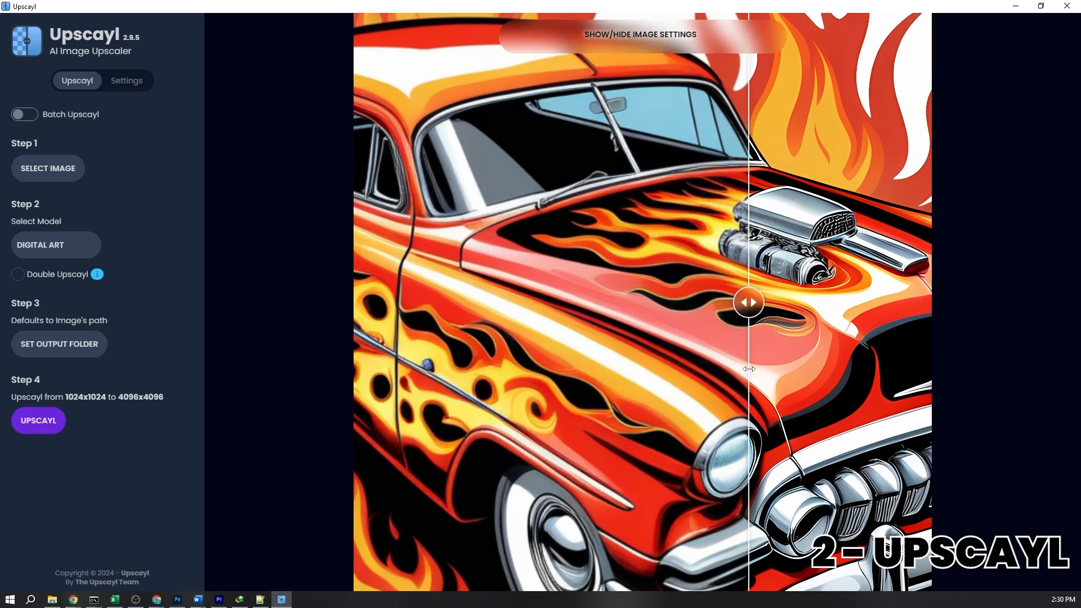
drag(748, 302, 586, 302)
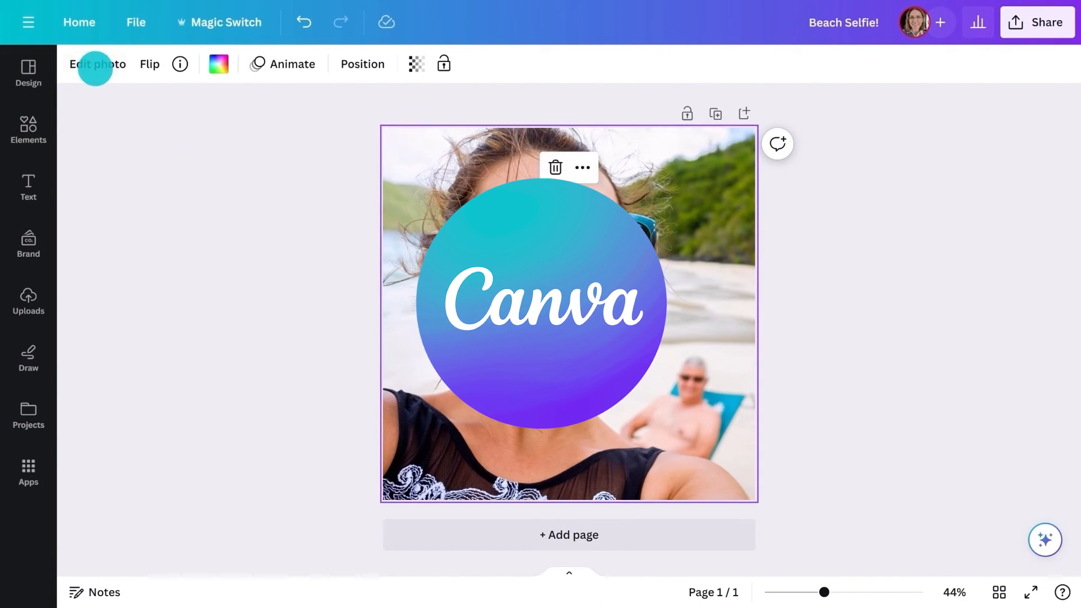
Set the skull design's page background to the white document colour.
click(97, 64)
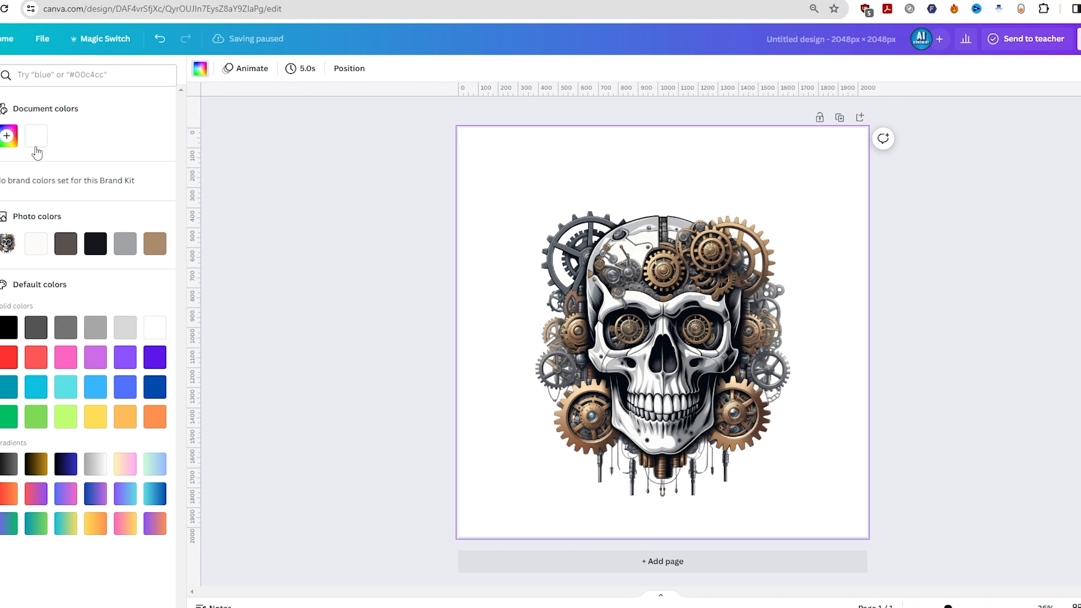
click(94, 243)
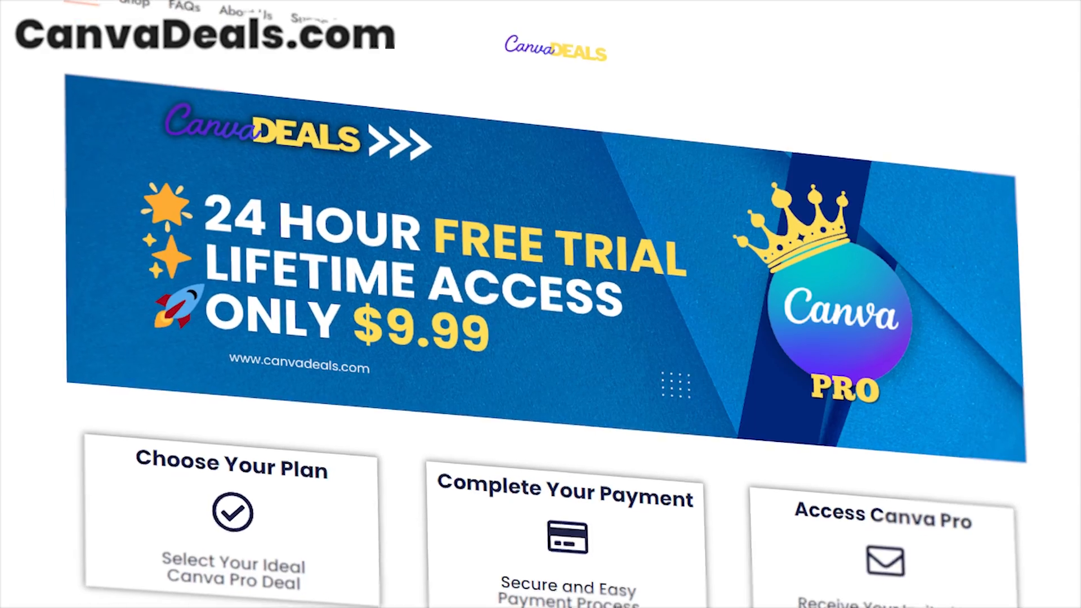
scroll(down, 3)
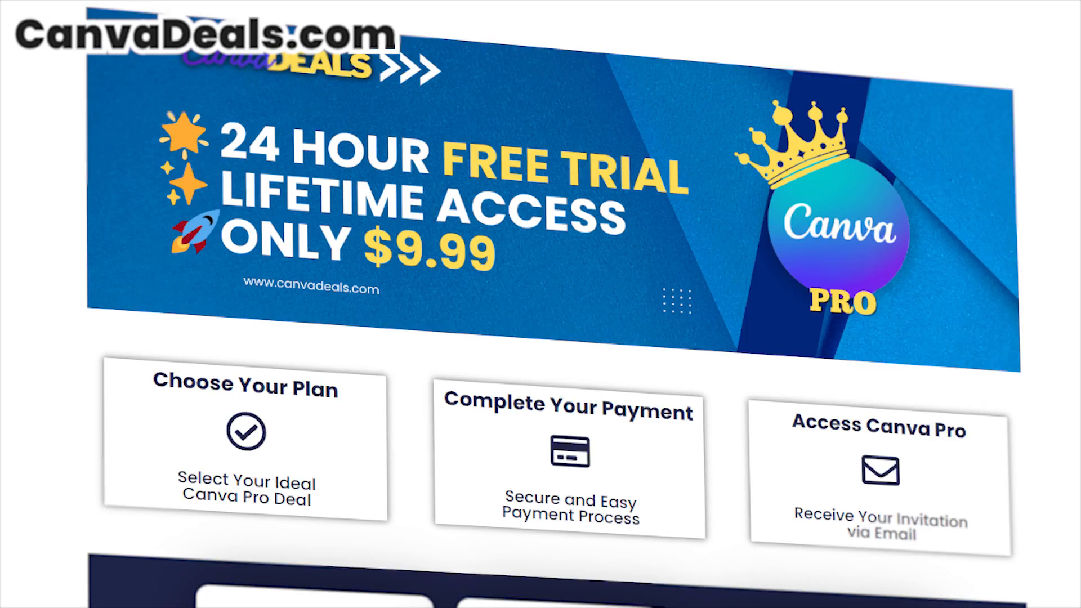
scroll(down, 3)
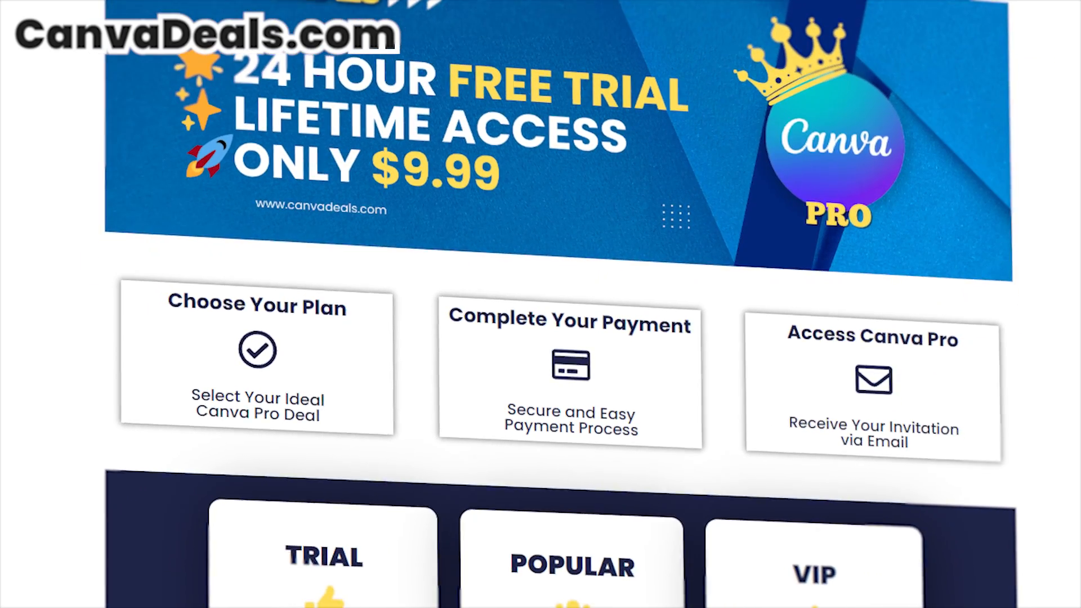
scroll(down, 3)
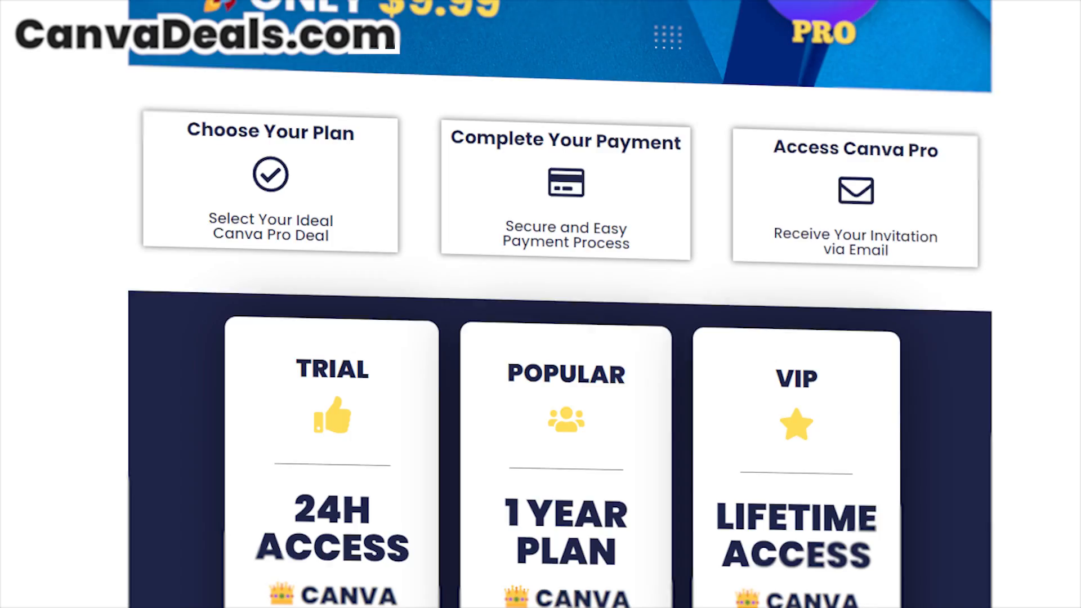
scroll(down, 3)
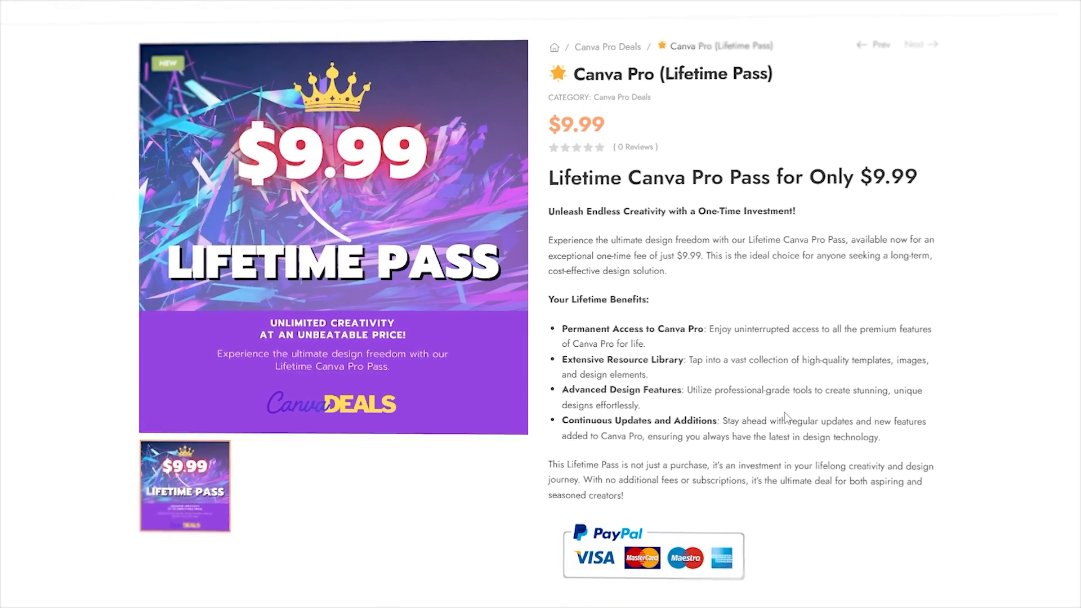
click(881, 40)
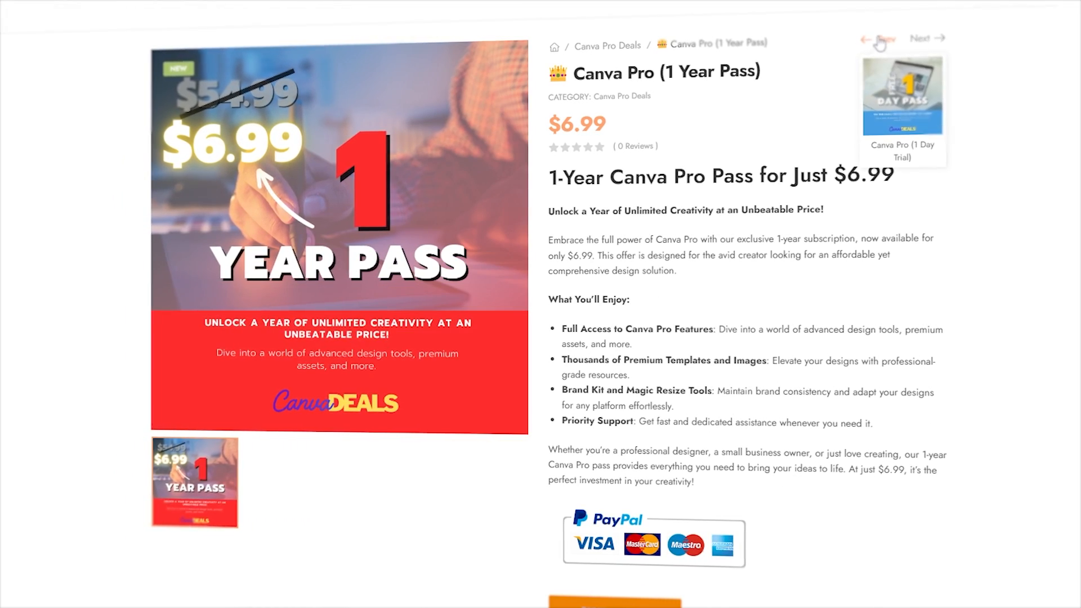
click(879, 38)
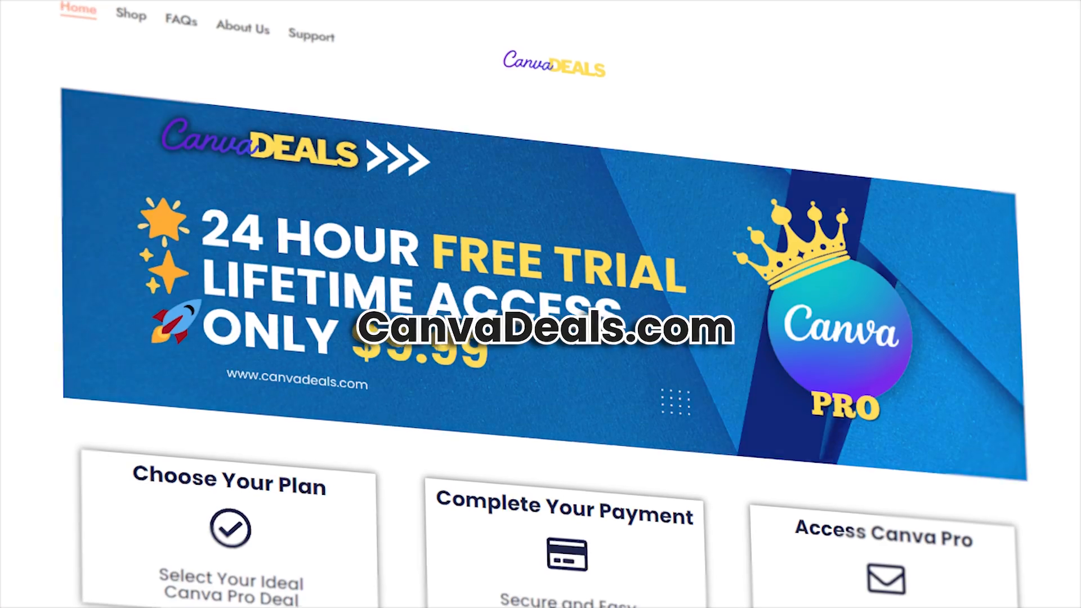
scroll(down, 3)
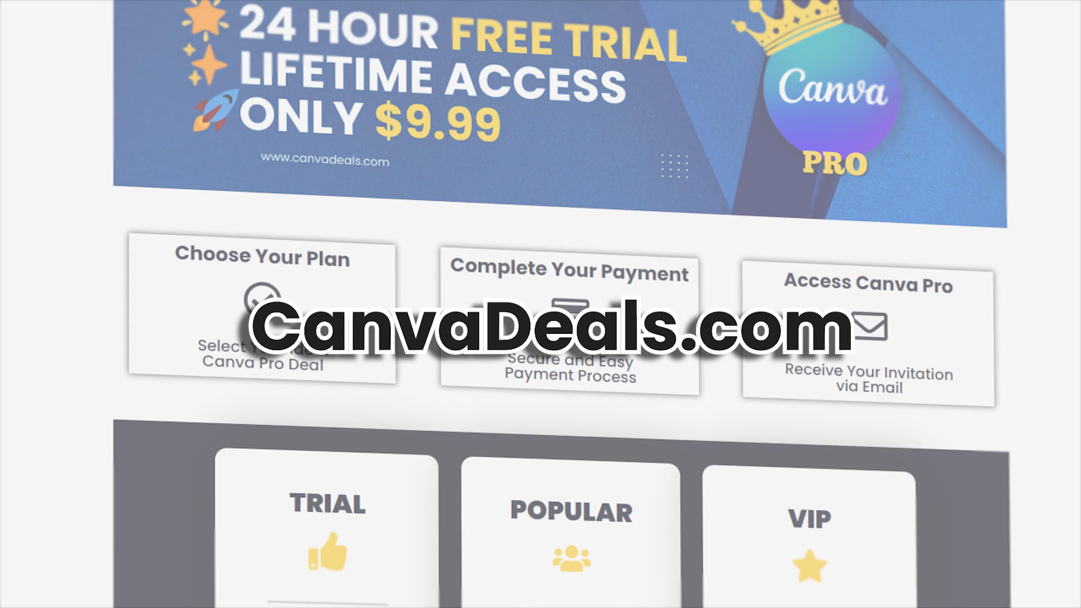
scroll(down, 3)
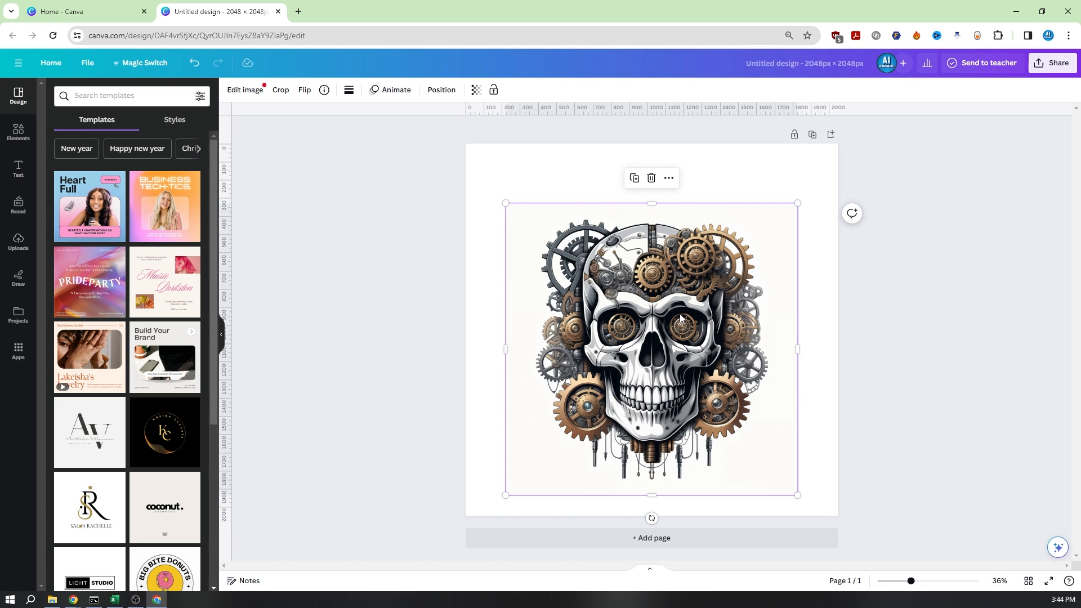
Run Background Remover on the steampunk skull image via Edit image.
click(244, 90)
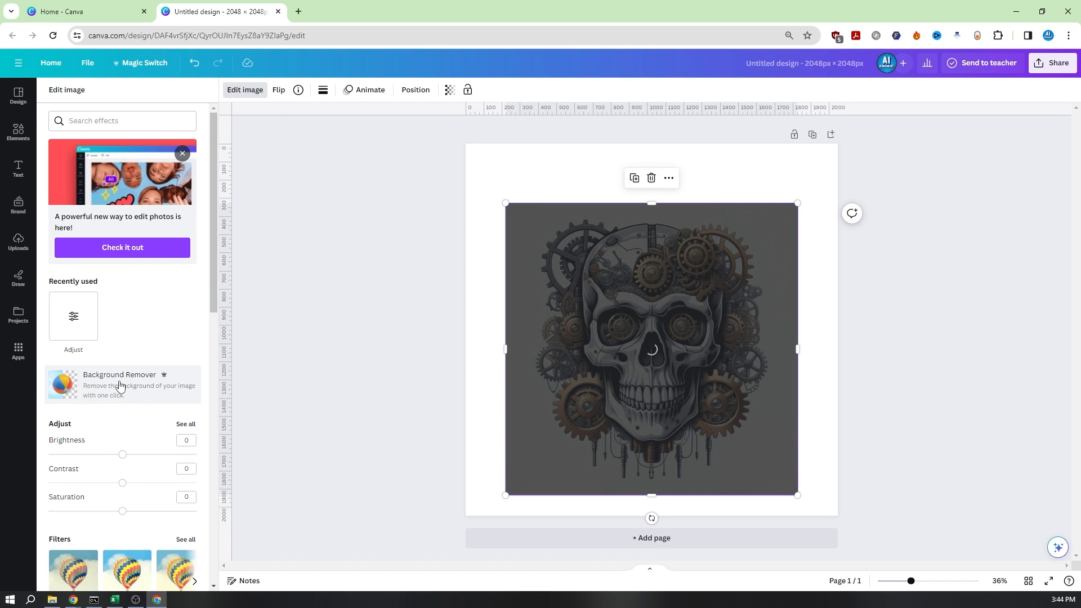
click(120, 386)
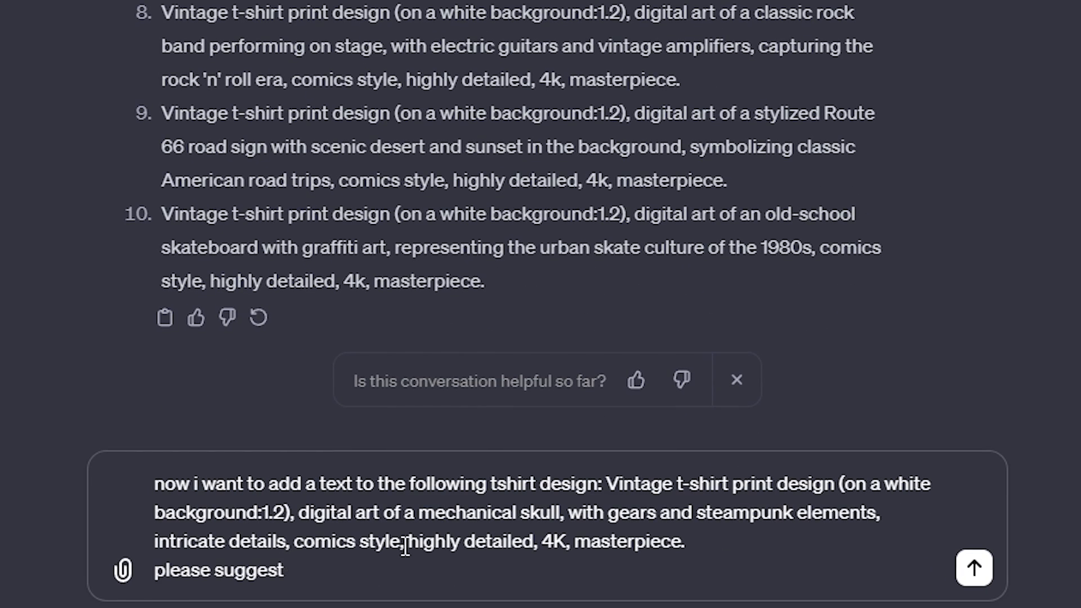
Request 10 creative t-shirt texts for the mechanical skull and select 'Steampunk Revolution' to copy.
text(10 creative and cool tex)
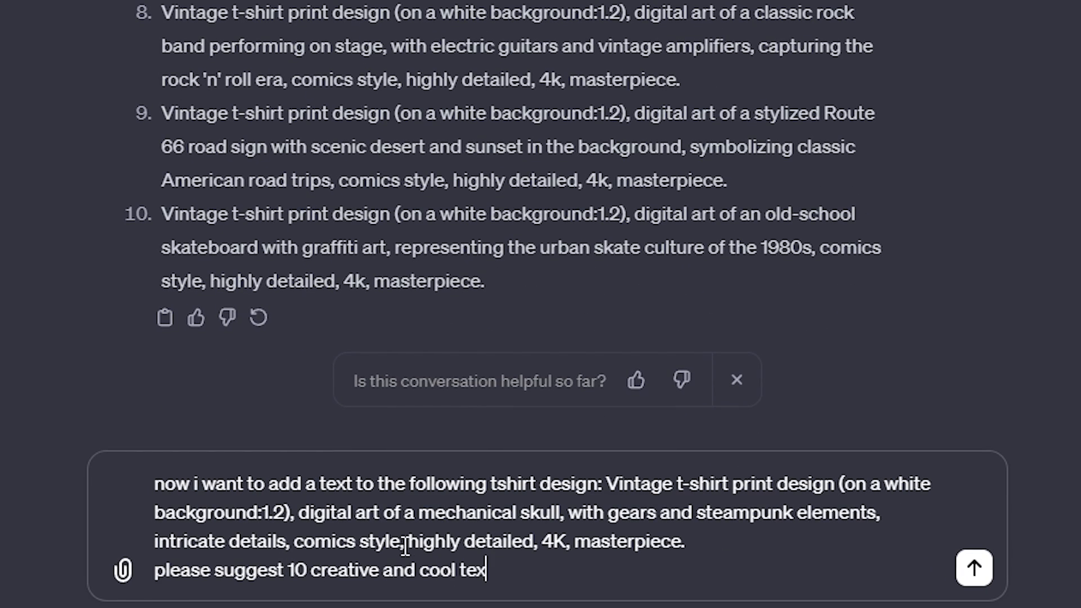
click(973, 568)
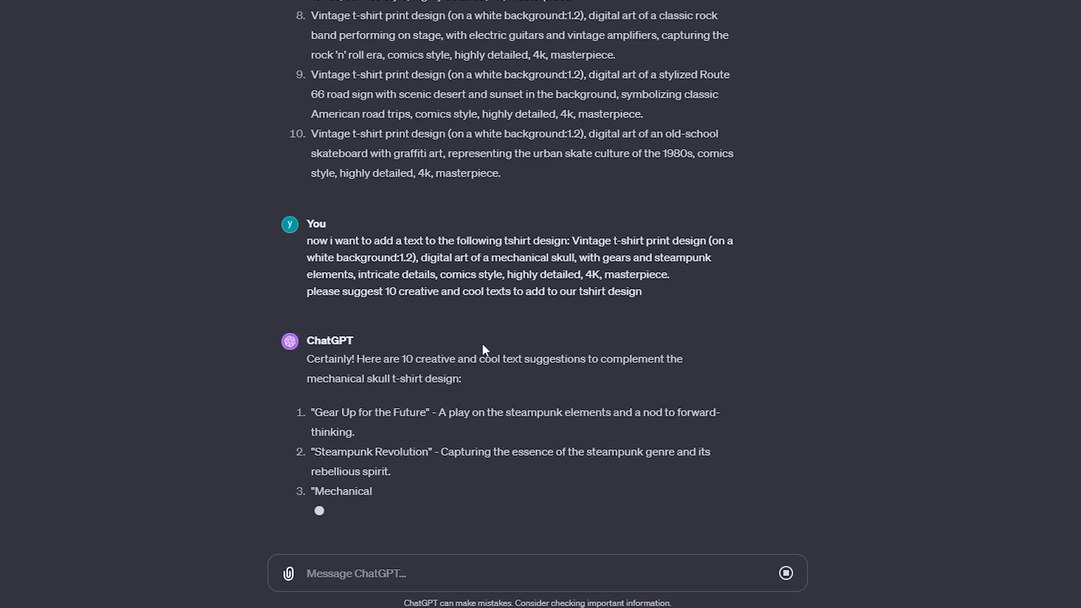
scroll(down, 3)
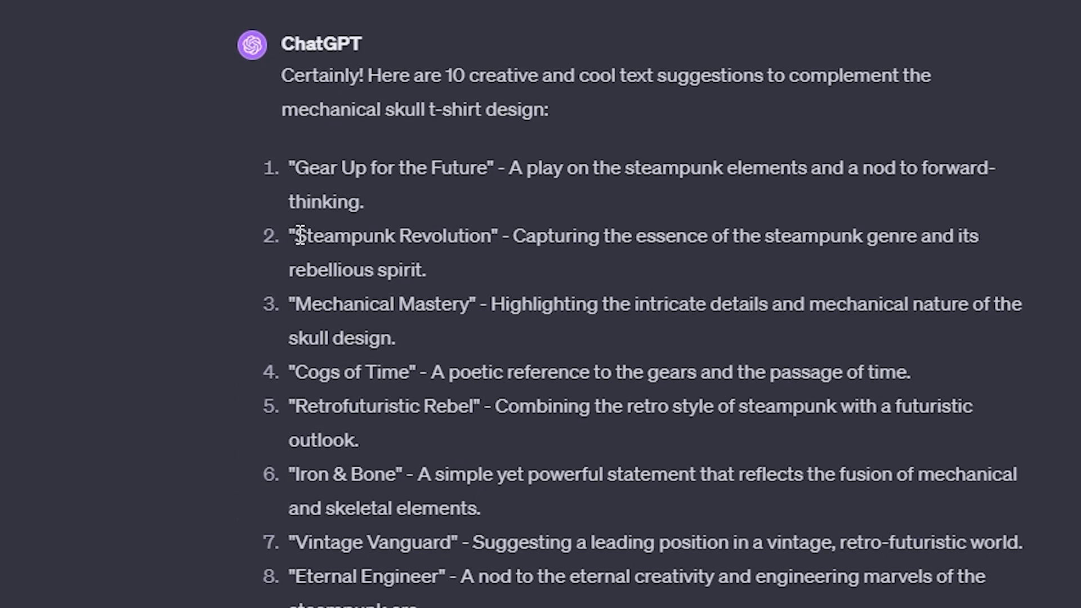
drag(293, 236, 511, 235)
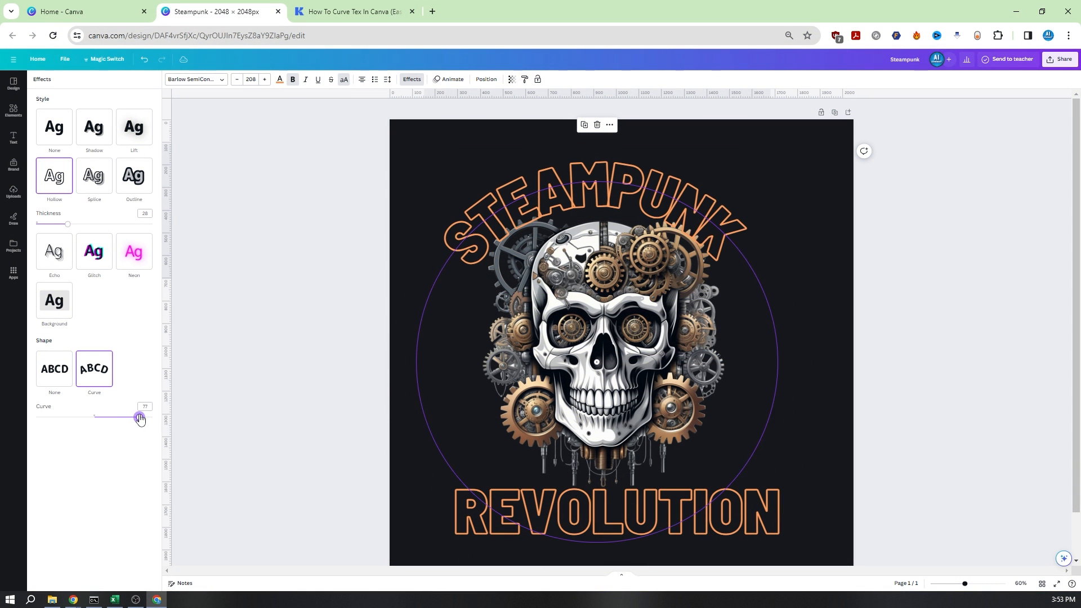
Strengthen the curve on the lettering, set it in the Vintage Edge font, and bring up Share.
drag(136, 417, 143, 418)
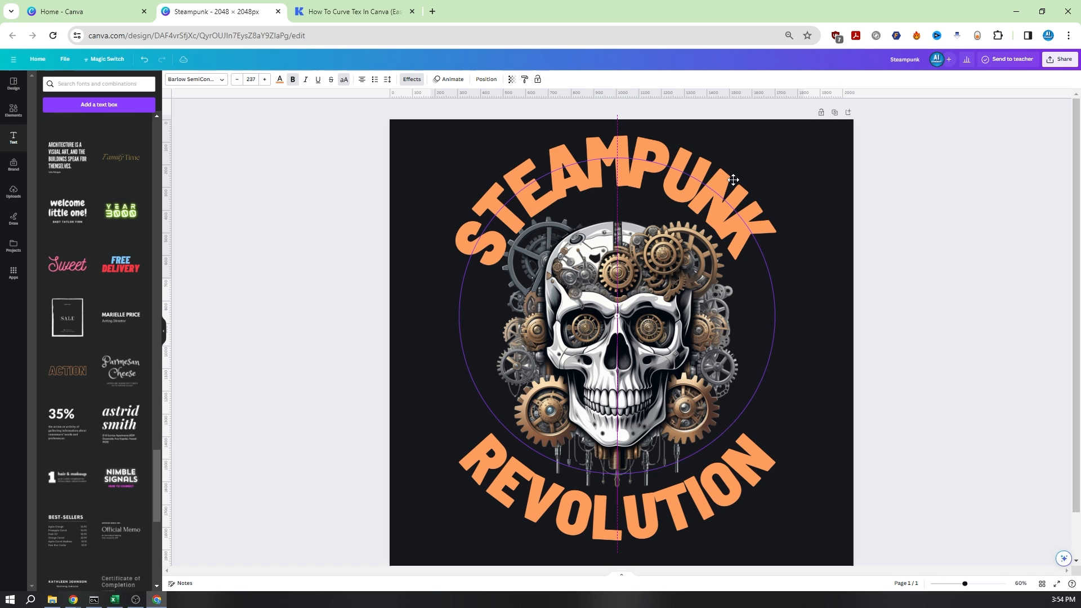
click(279, 79)
text(vintage)
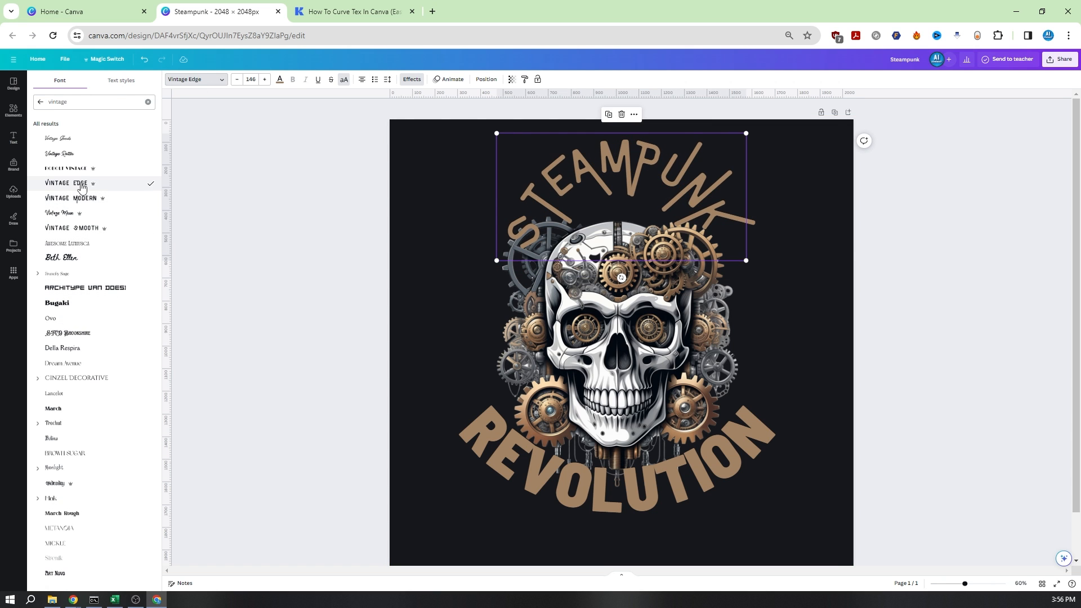
click(412, 78)
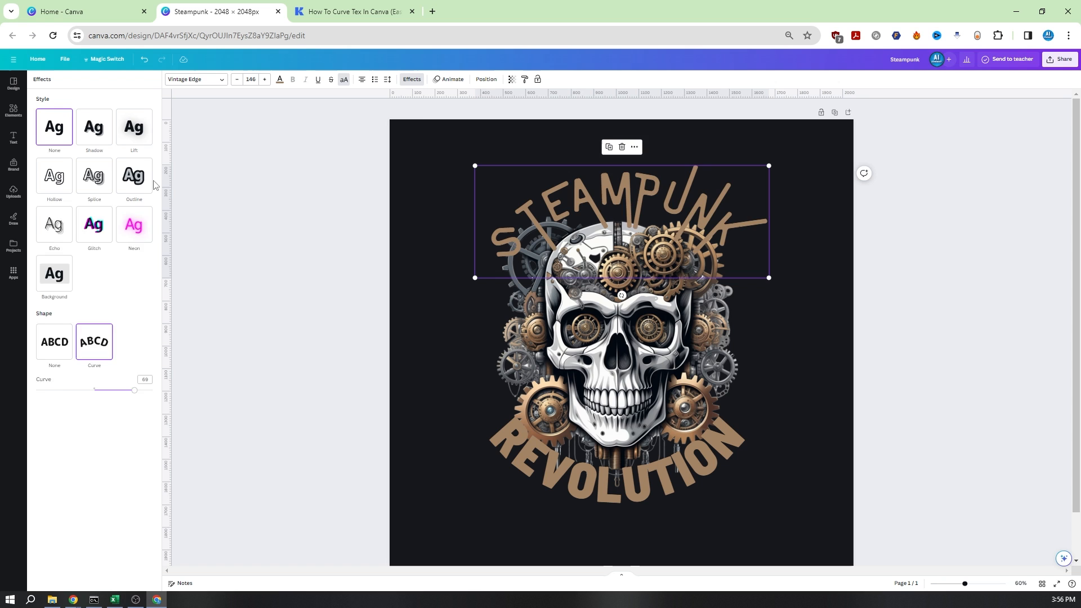
click(133, 174)
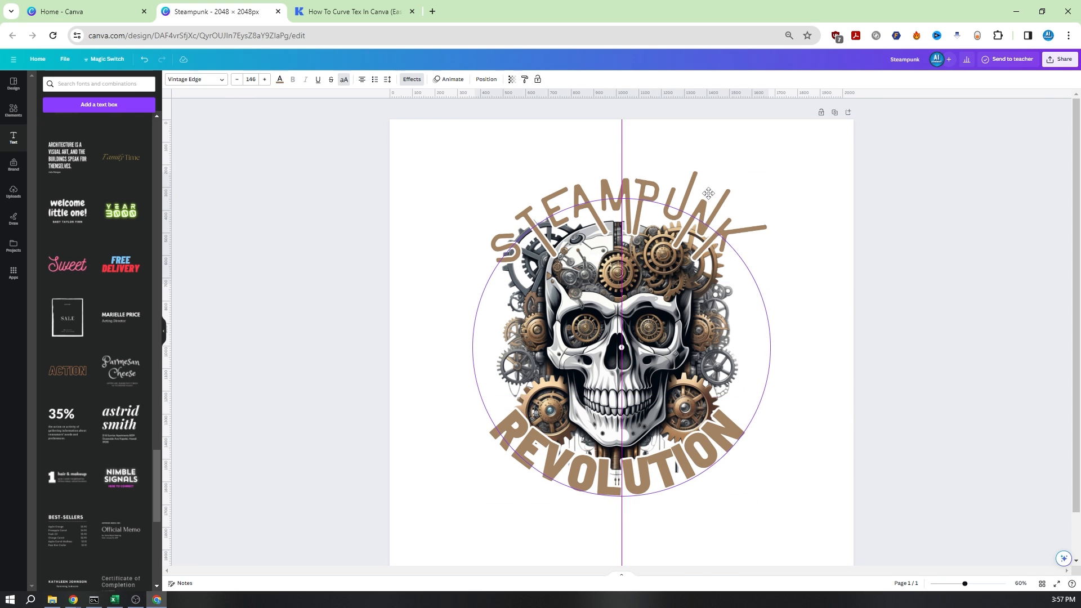
click(1061, 59)
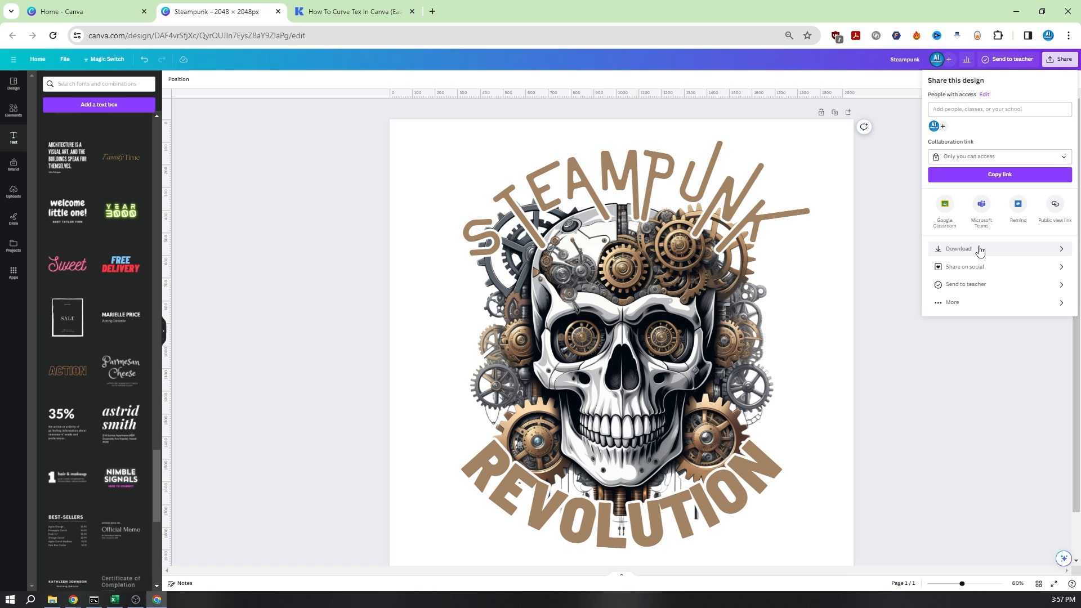
Download the design as a transparent-background PNG and add a blank Page 2.
click(957, 249)
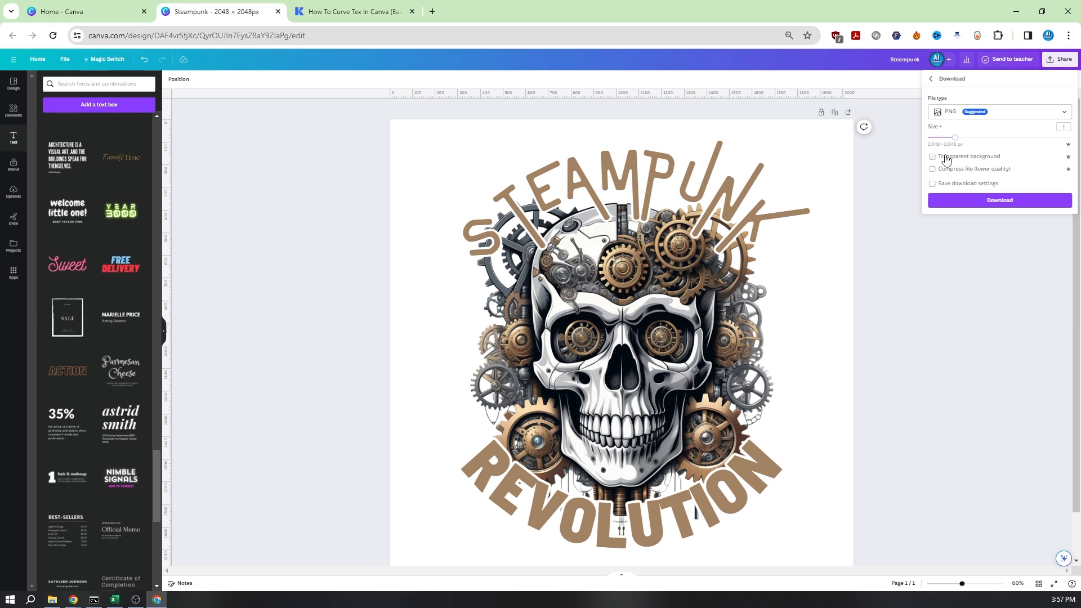
click(932, 157)
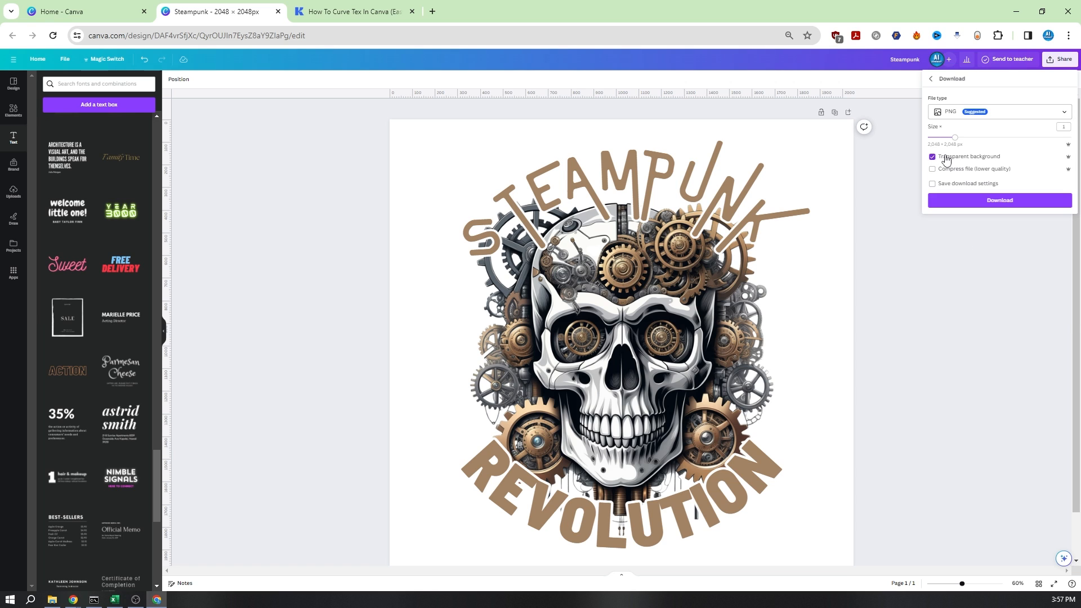
mouse_move(960, 206)
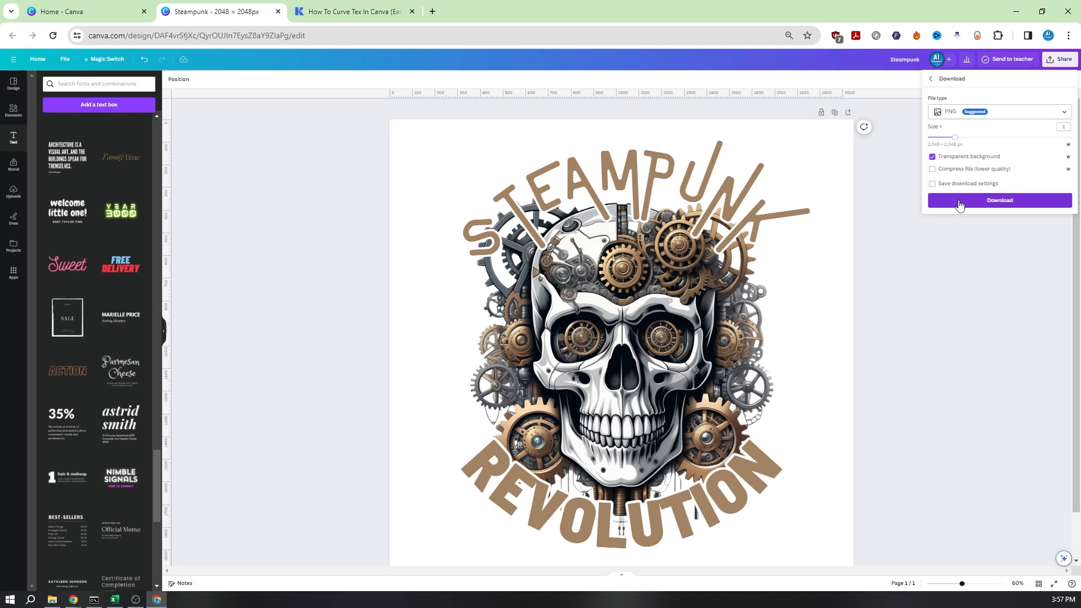
click(999, 201)
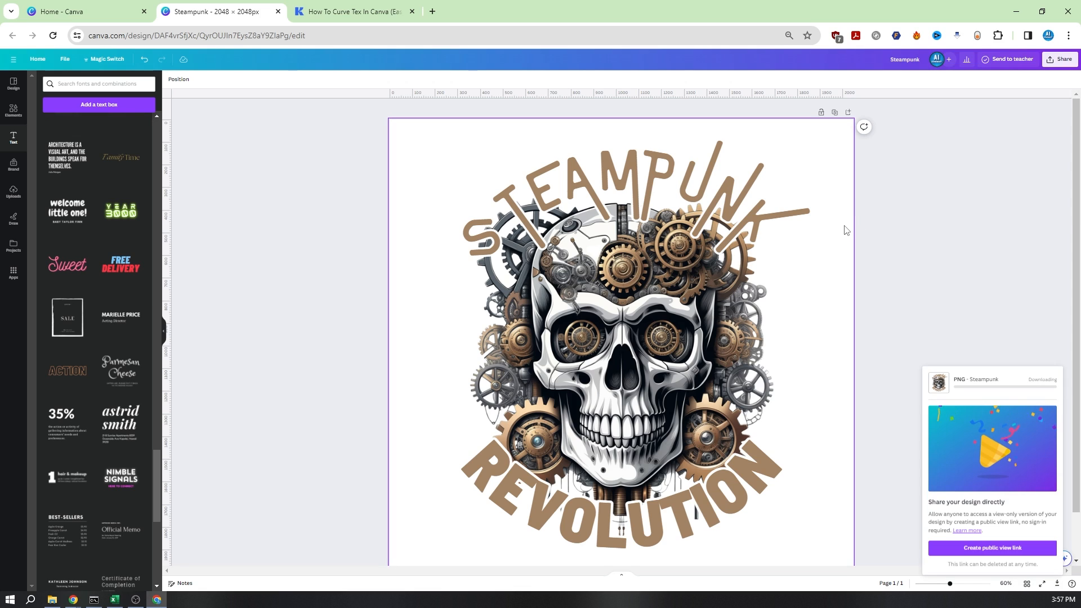
click(177, 604)
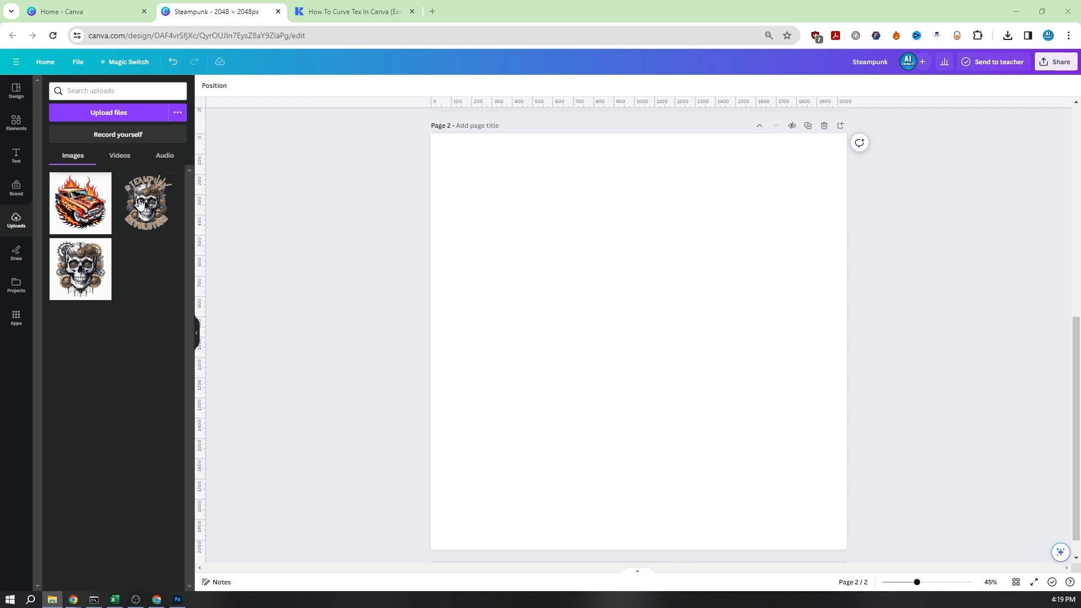
Add the flaming hot-rod upload onto Page 2 and deselect it.
click(80, 203)
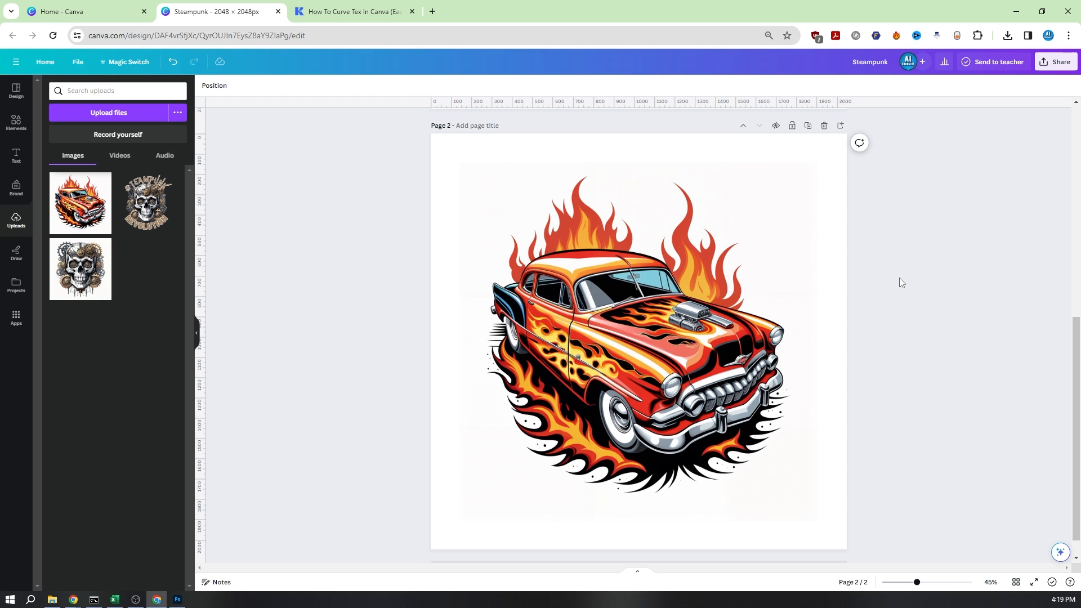
click(15, 155)
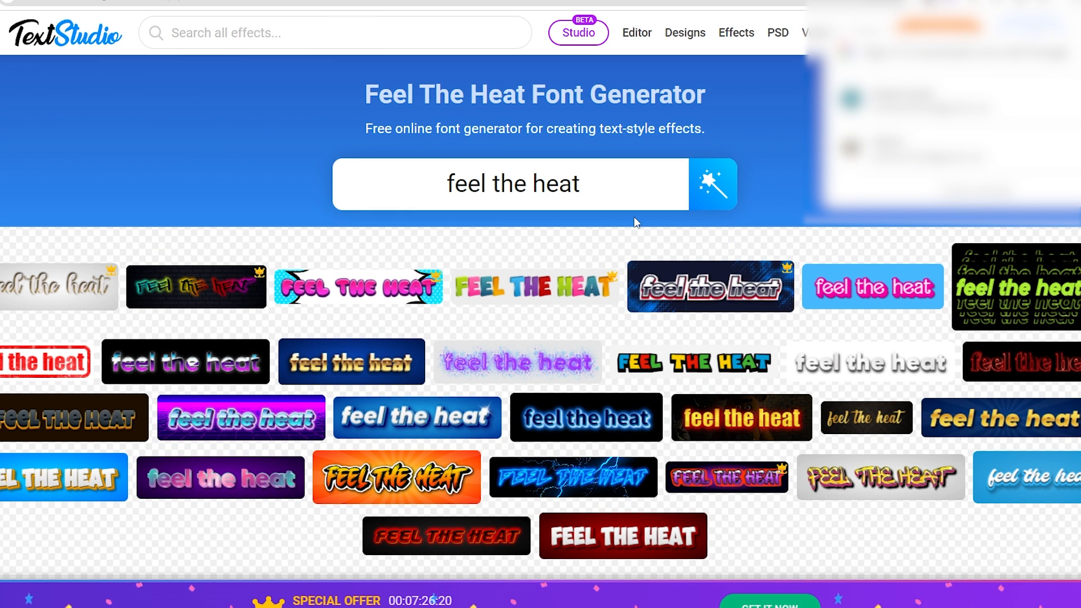
Add 'Ride the street' as a second line under 'Feel the heat'.
scroll(down, 3)
text(R)
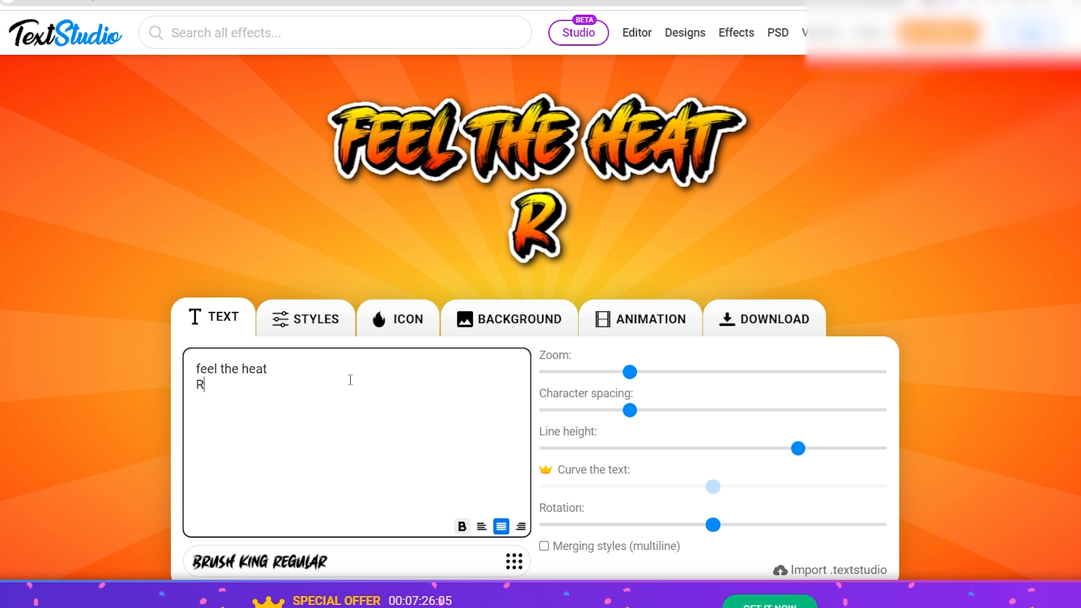
text(ide t)
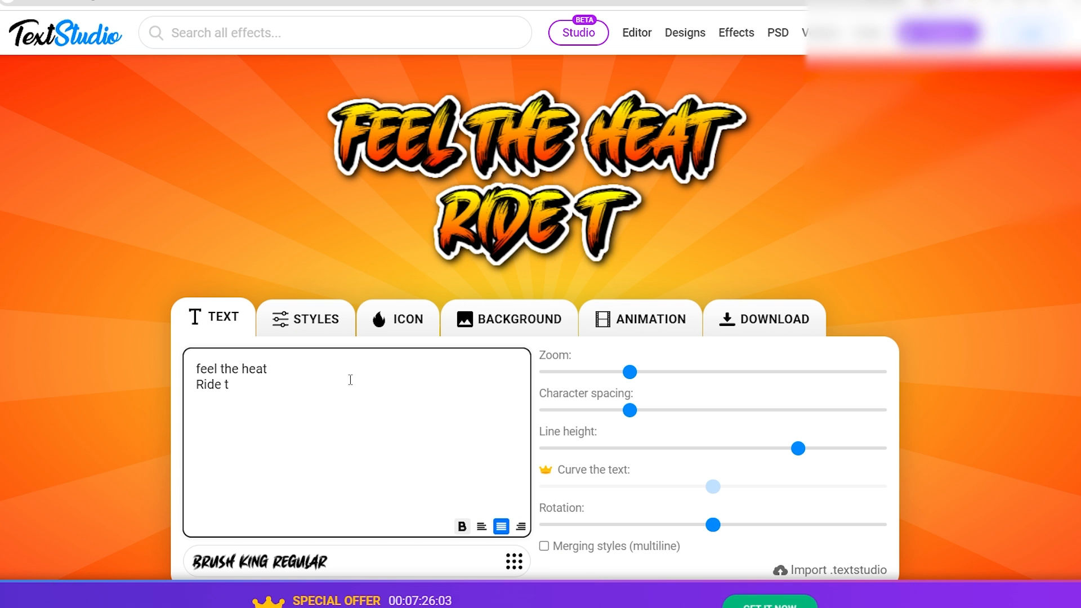
text(he street)
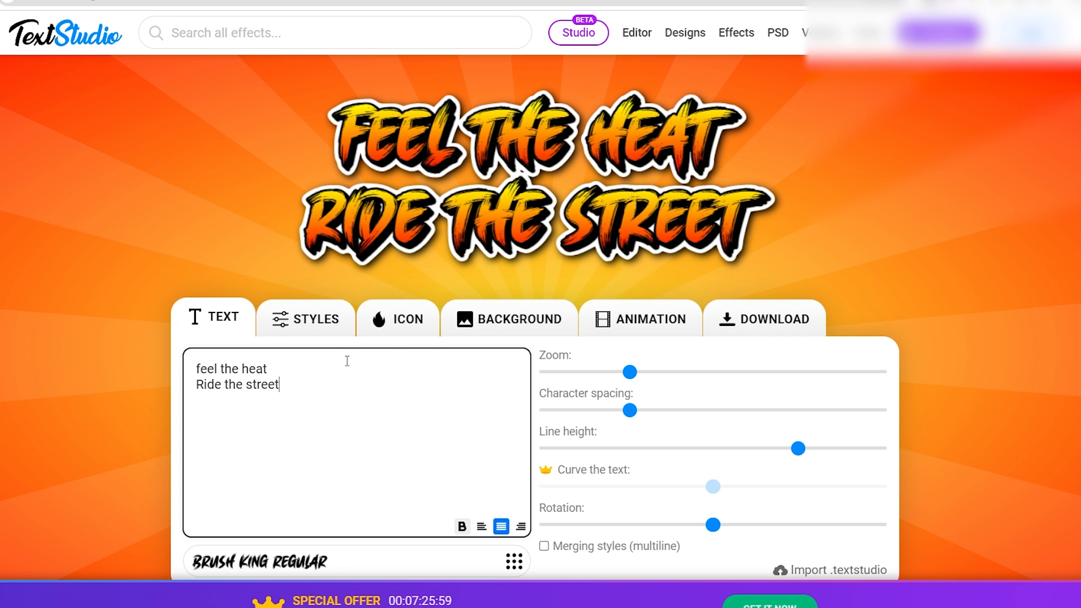
Review the fiery style settings and download the two-line text as a PNG.
click(306, 319)
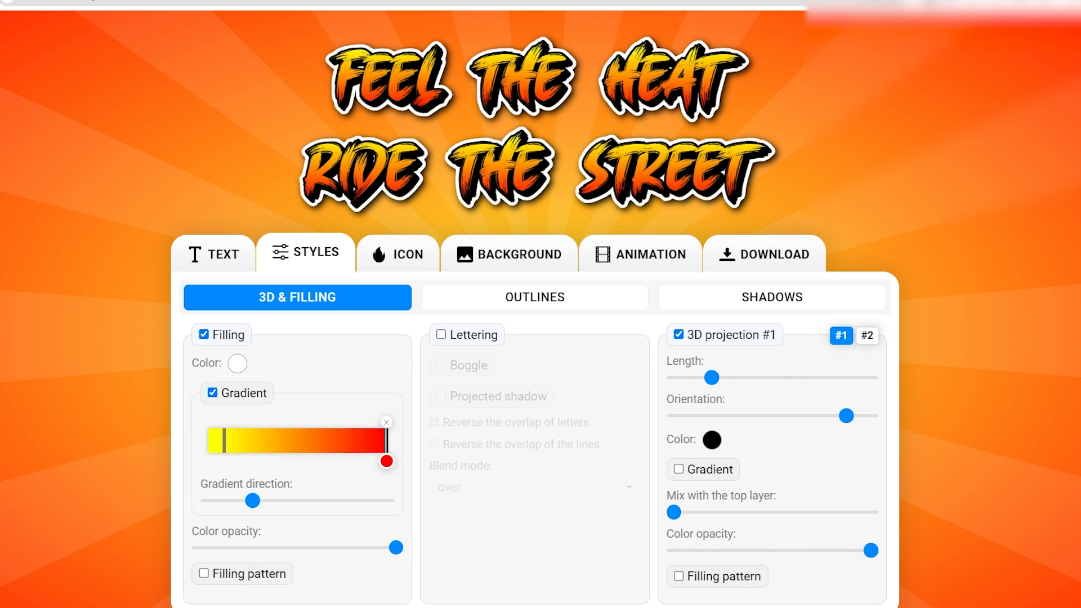
mouse_move(632, 385)
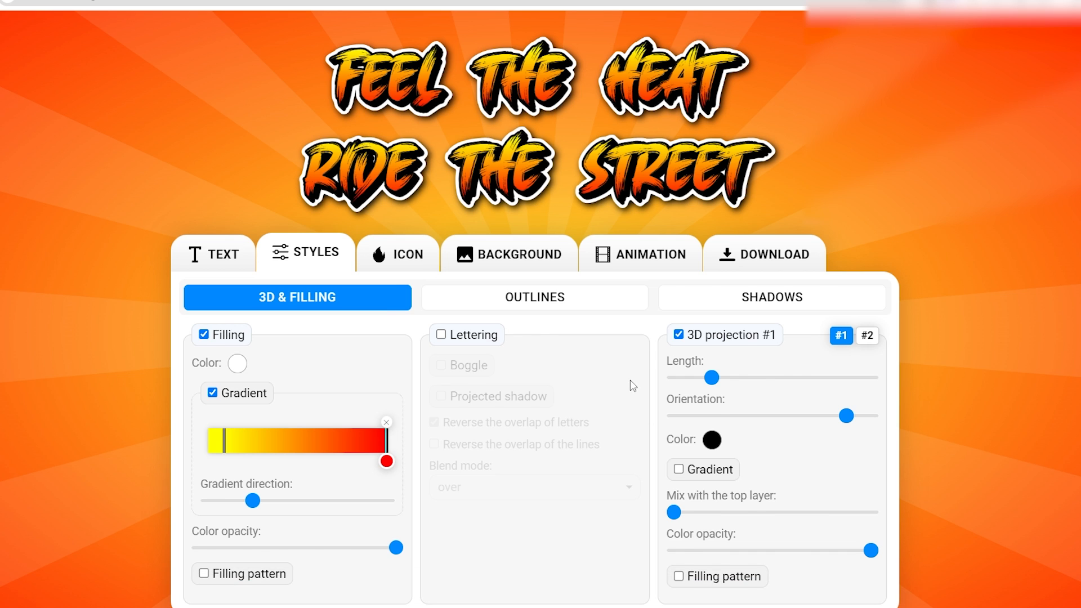
click(533, 297)
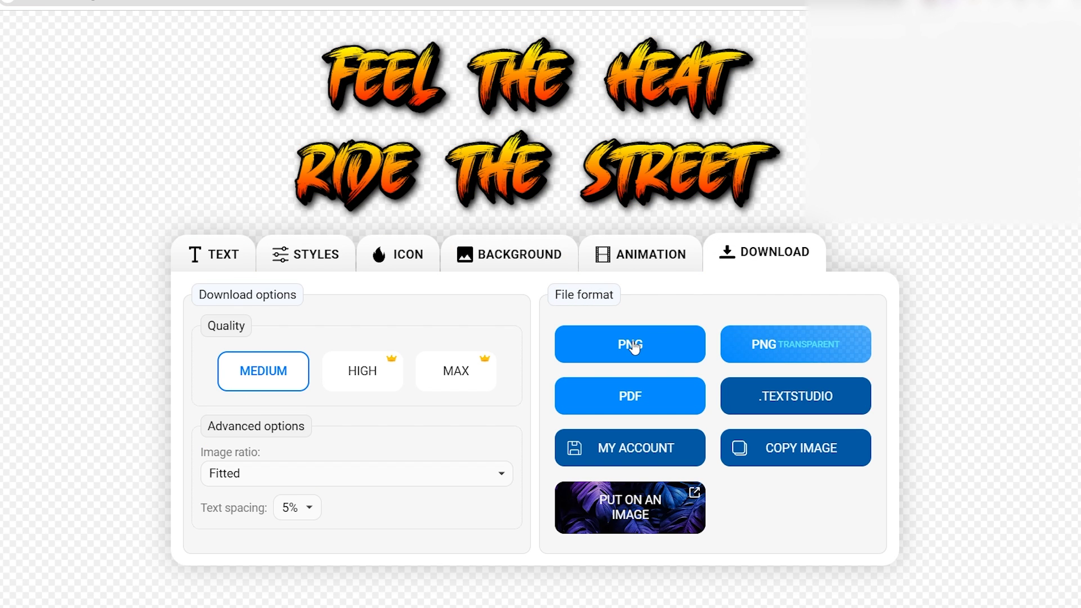
click(628, 345)
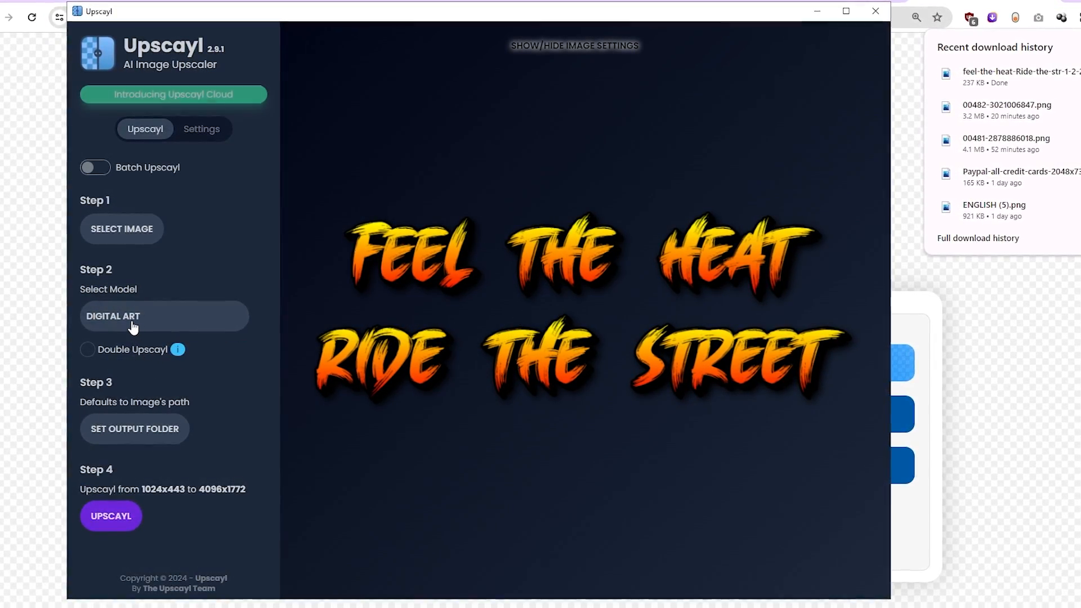
Choose the Digital Art model to upscale the fiery text image to 4096x1772.
click(111, 516)
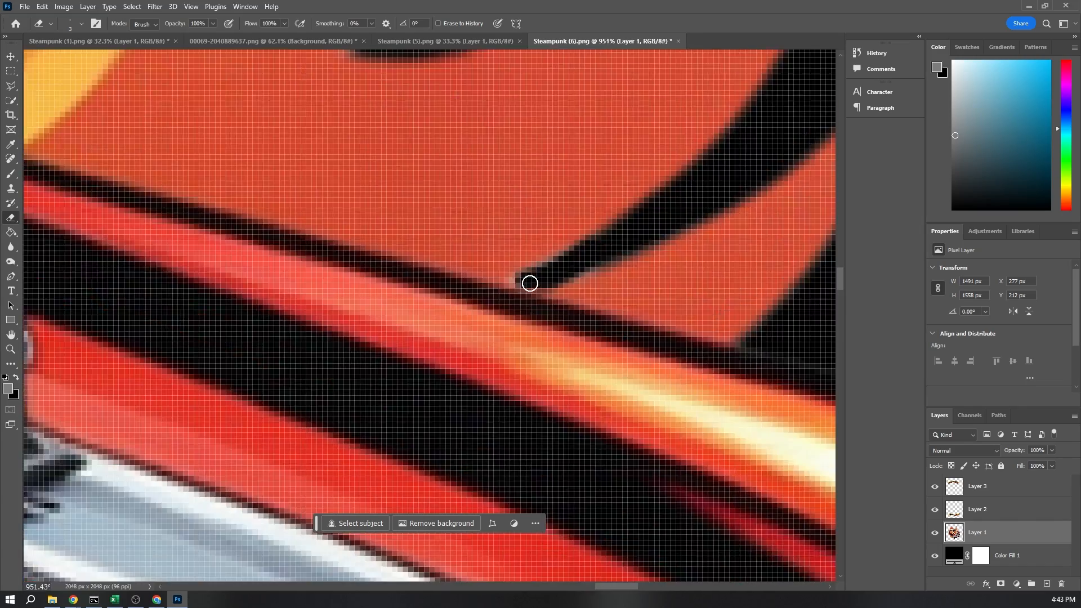
Erase leftover stray pixels along the hot-rod car's edge.
click(24, 7)
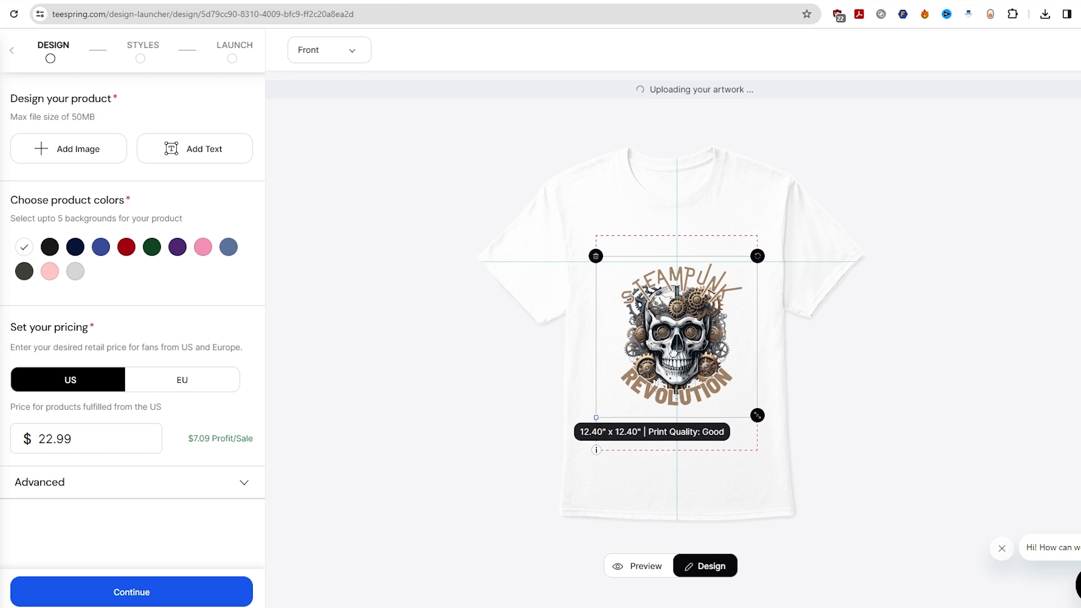
Preview the Steampunk skull design on black and another shirt color.
click(48, 246)
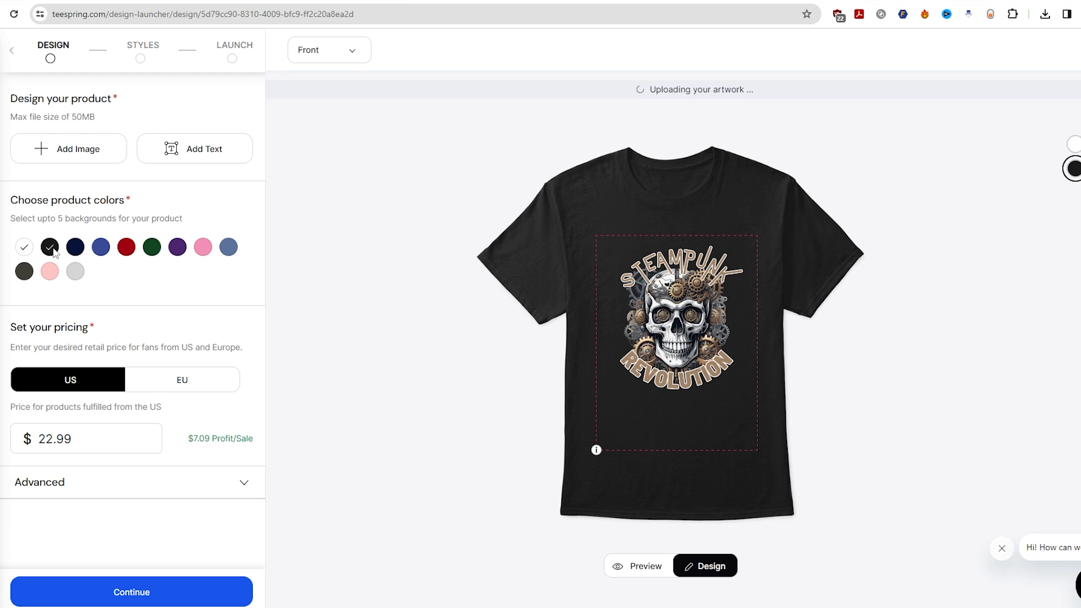
click(100, 247)
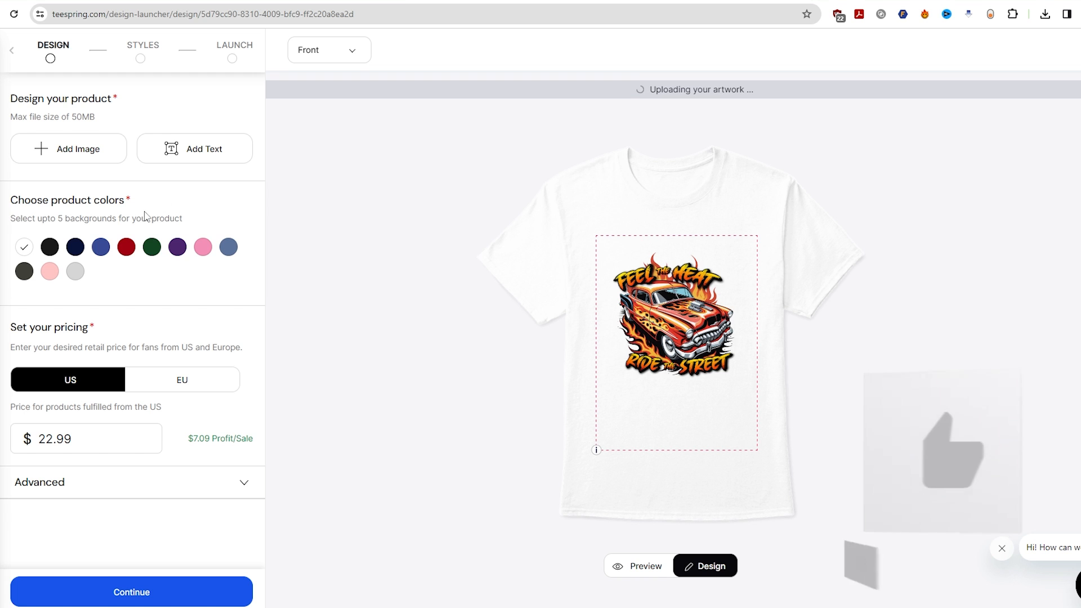
Preview the Feel the Heat hot-rod design on a black shirt and select its artwork.
click(49, 246)
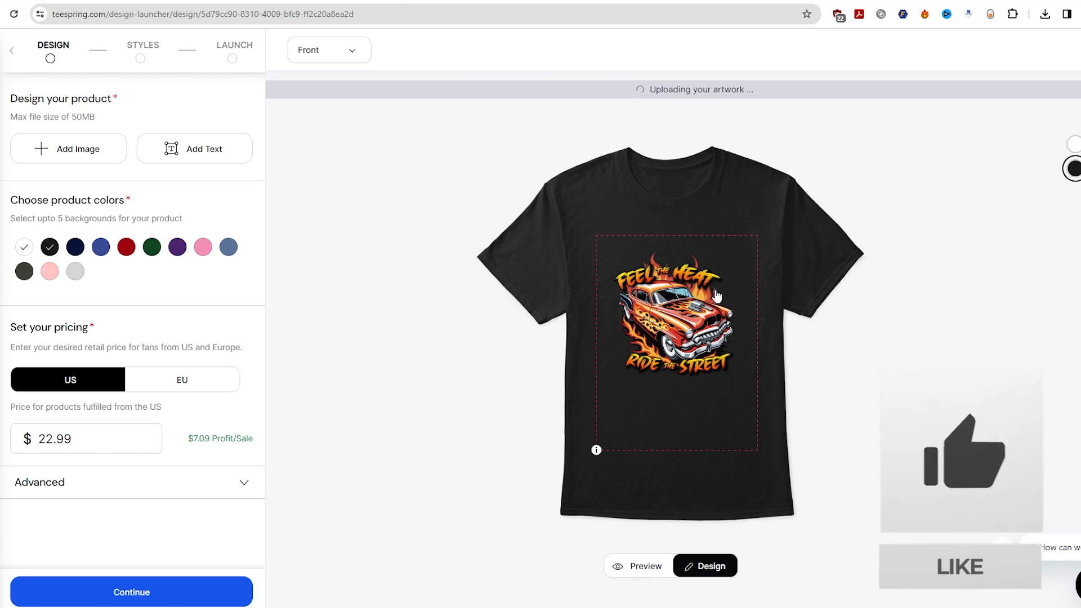
click(677, 318)
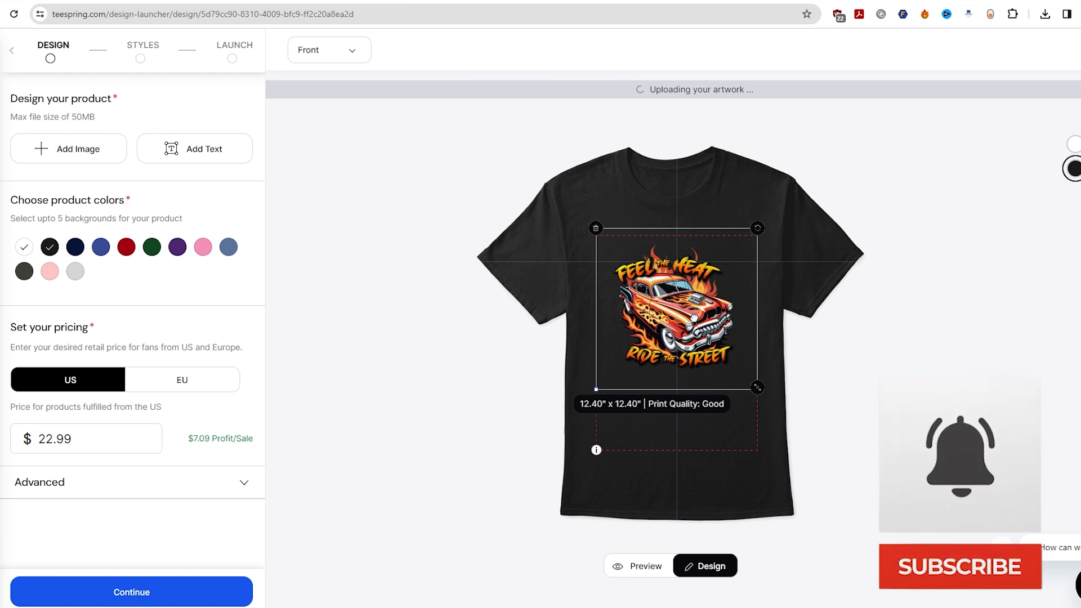